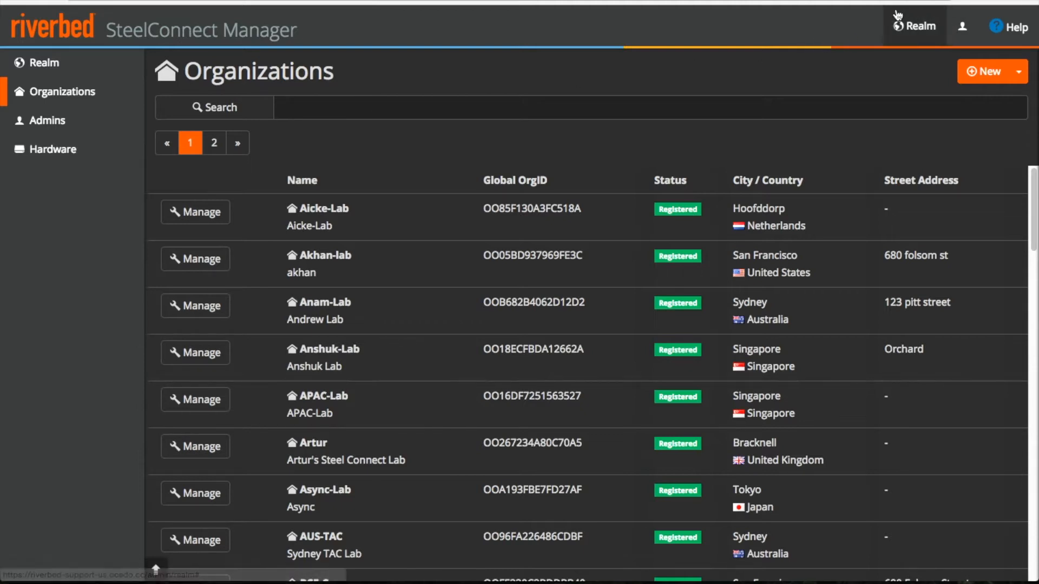
Step: Find the Bhati organization via search and delete it through Actions, confirming the removal
type("b")
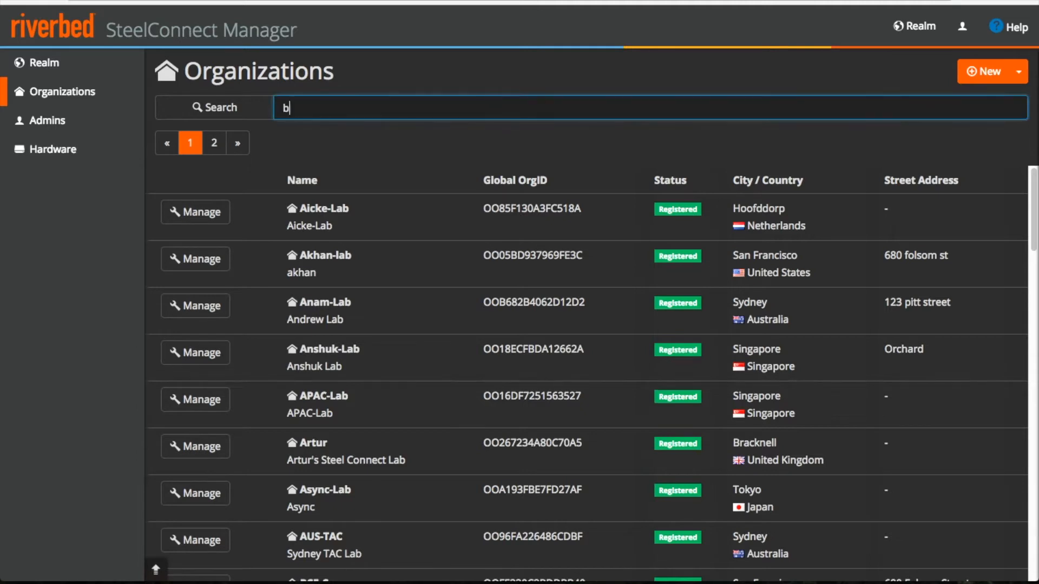
type("hati")
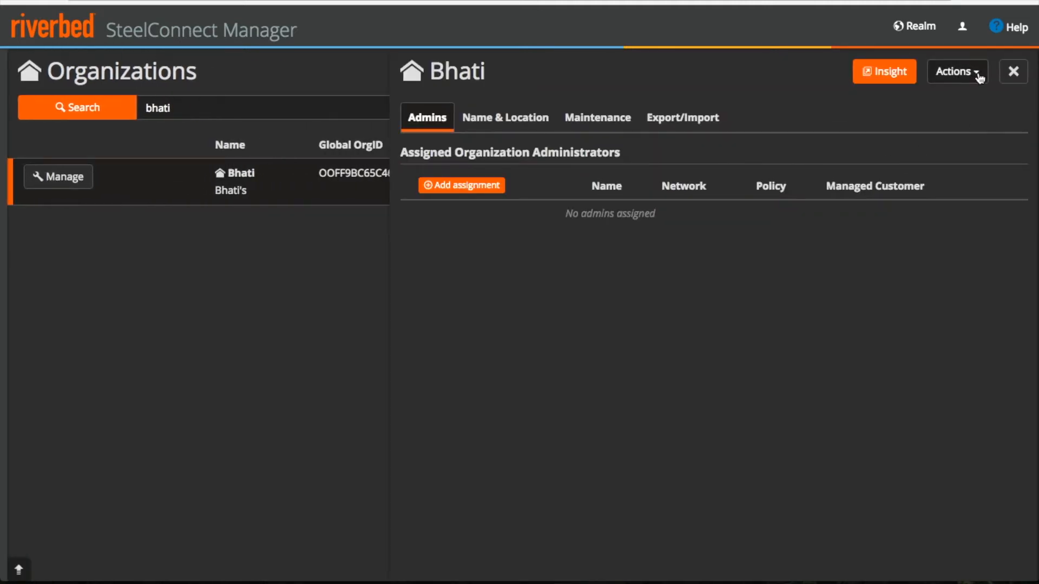
left_click(956, 71)
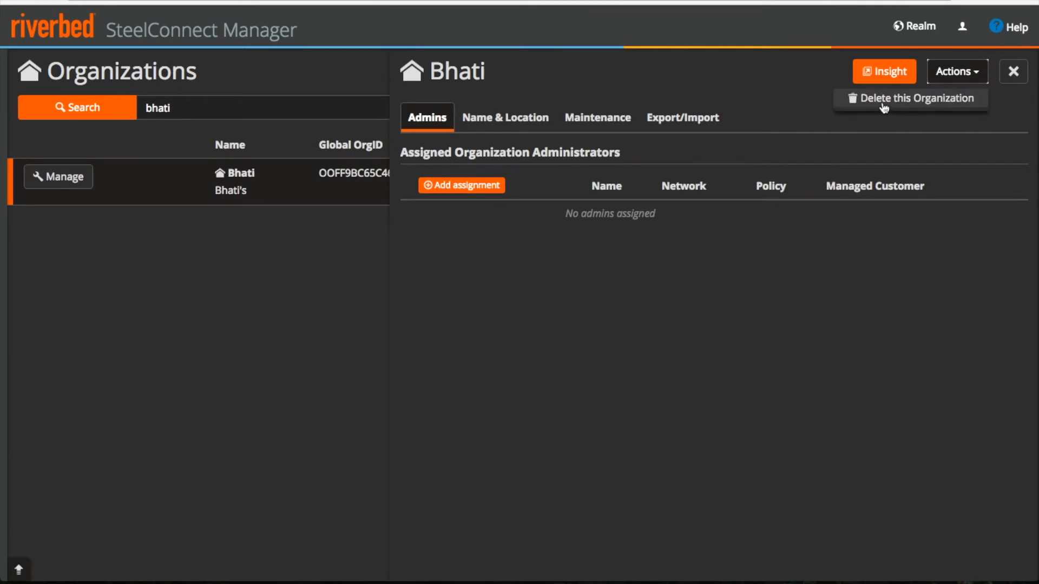
left_click(916, 98)
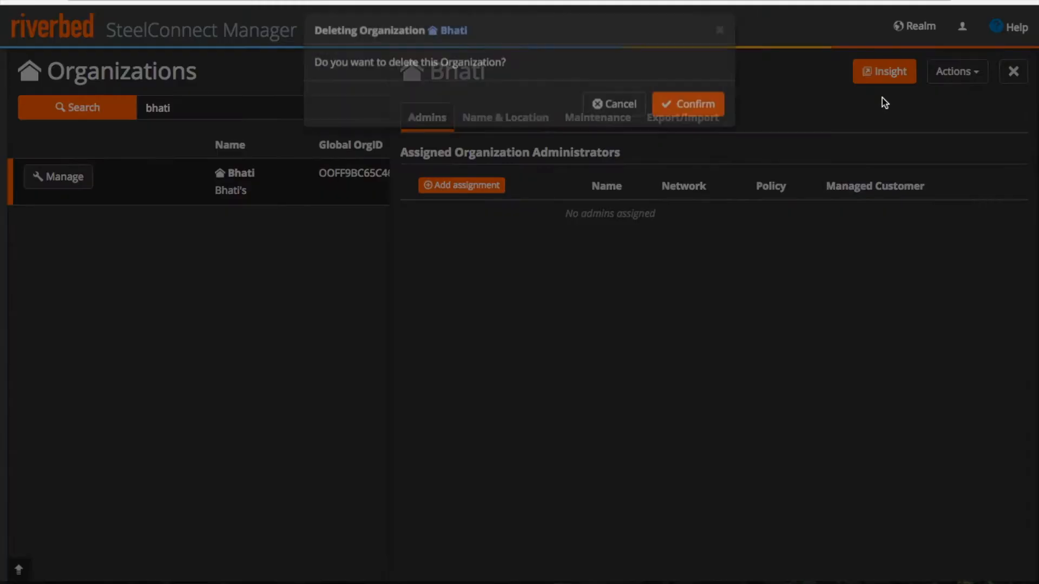
left_click(687, 104)
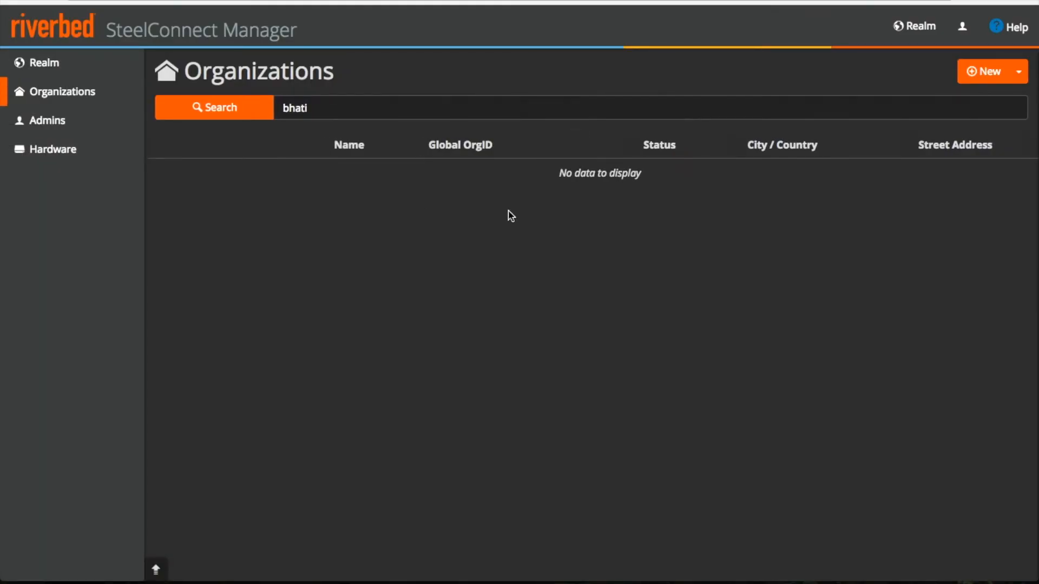
mouse_move(986, 71)
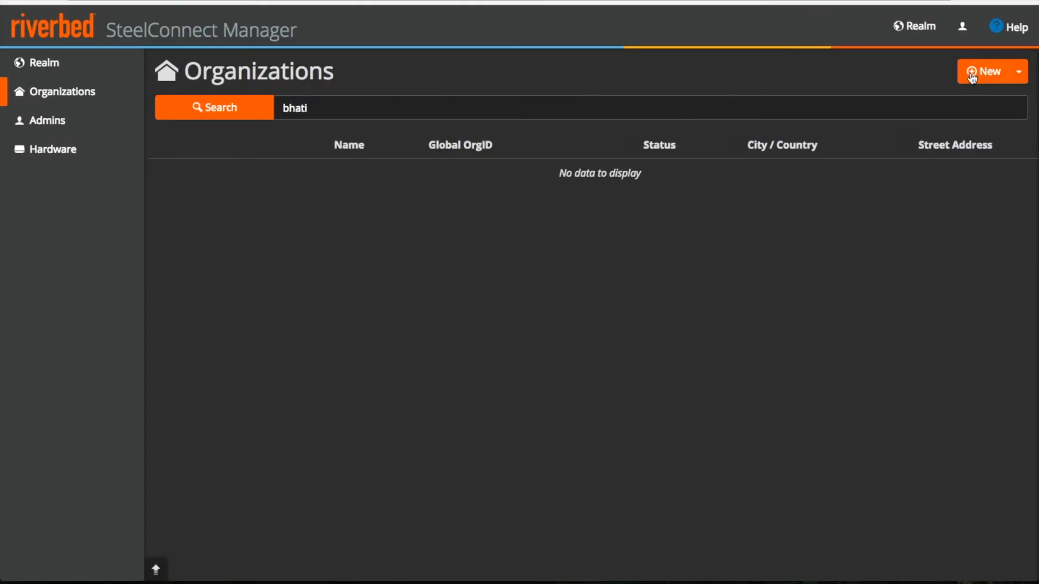
Step: Create organization Bhati with long name Bhati's, city San Francisco, street 680 Folsom, and submit it
left_click(987, 71)
type("B")
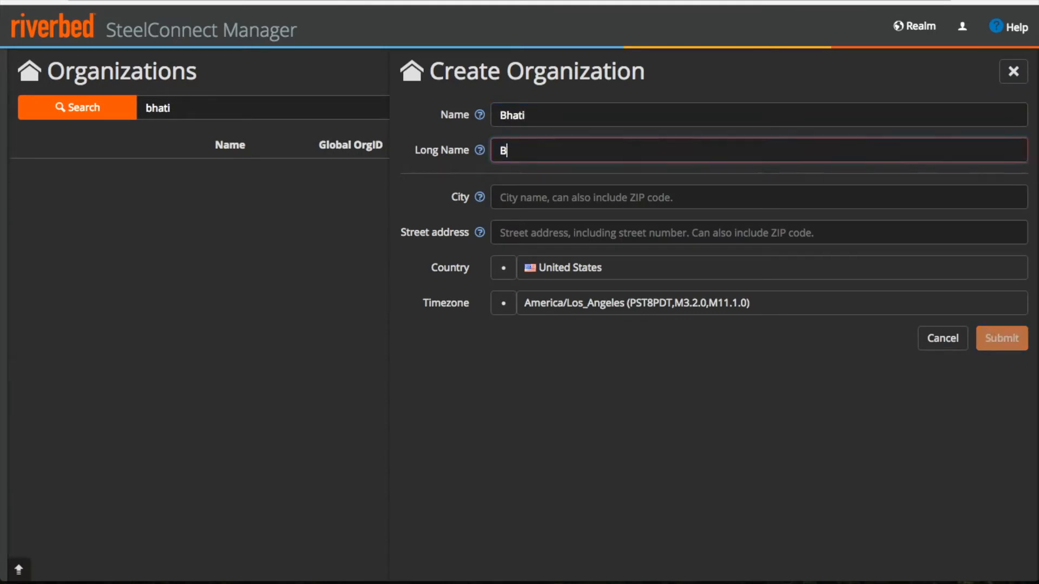
type("hati's")
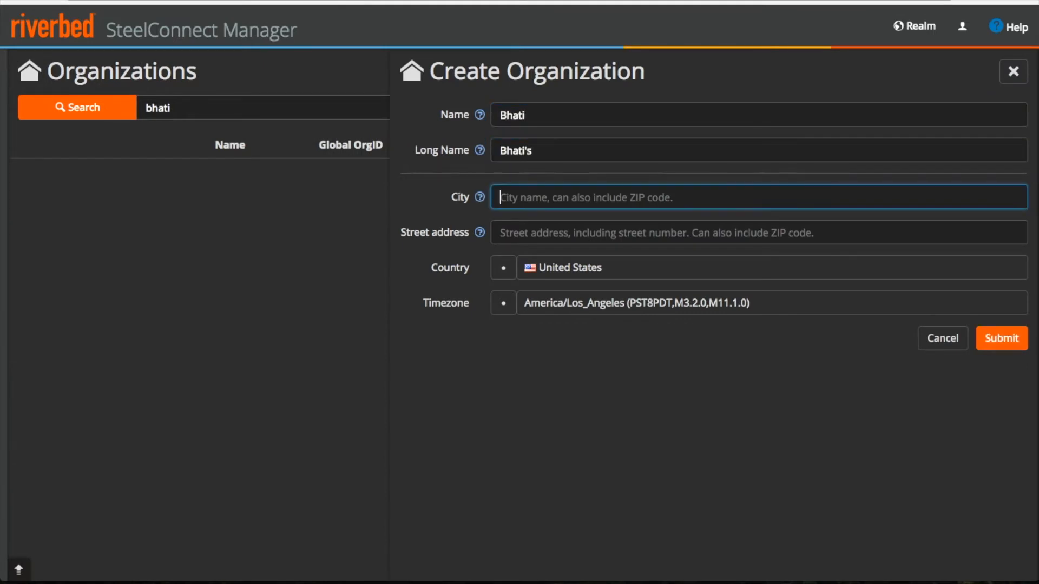
type("San Francisco")
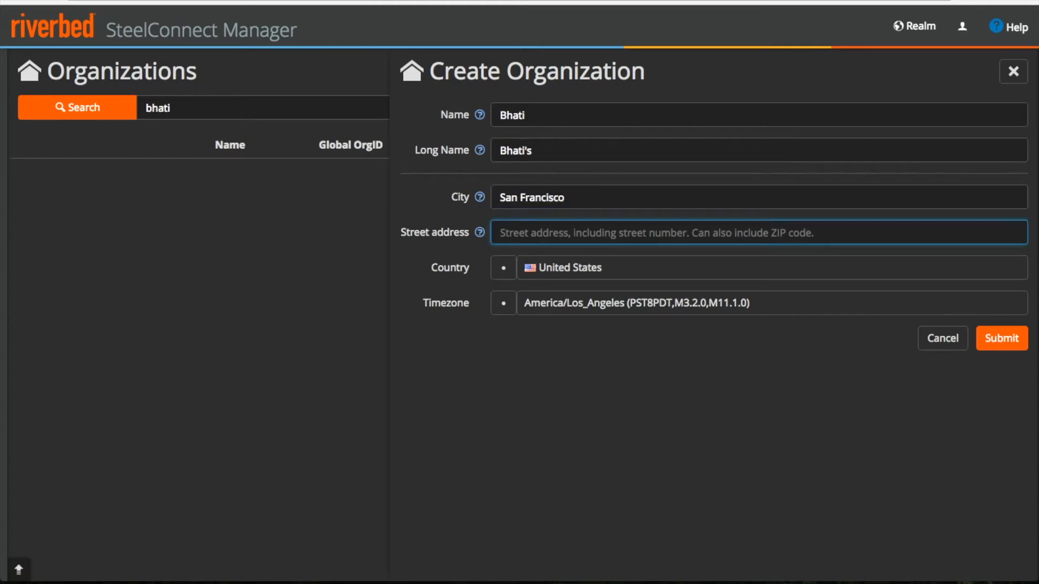
type("680 Fol")
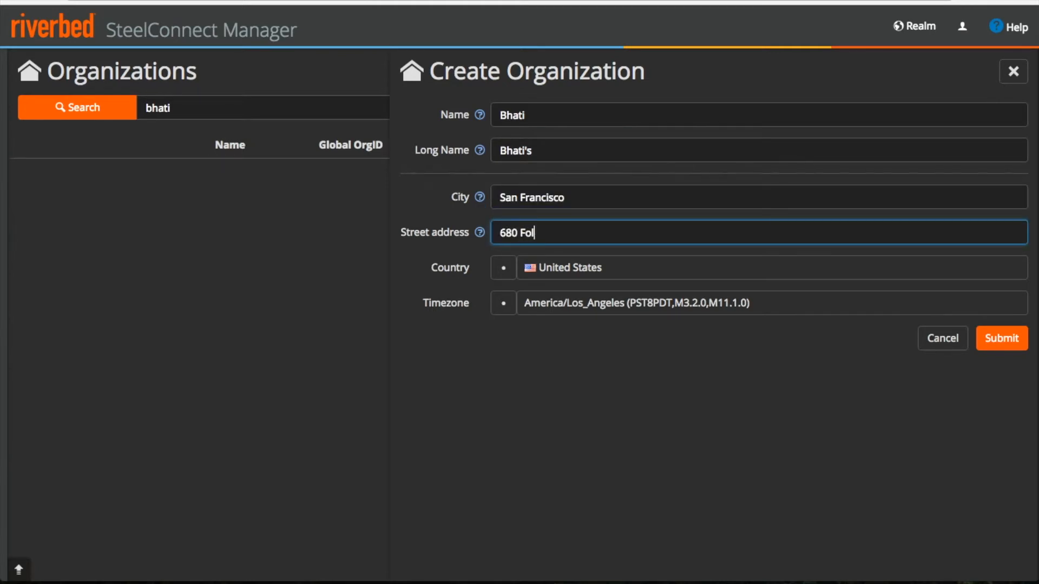
left_click(1000, 337)
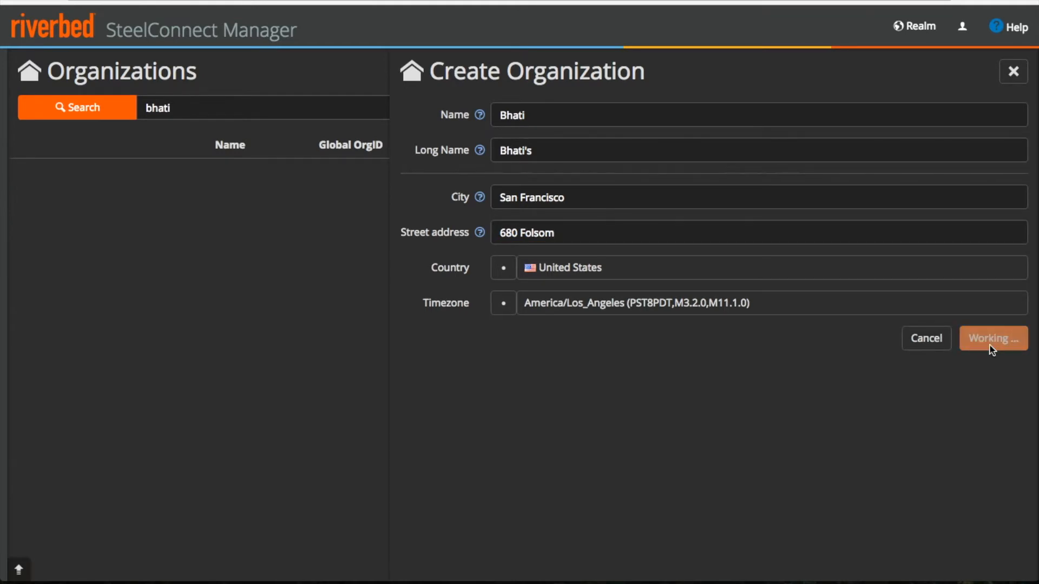
left_click(992, 338)
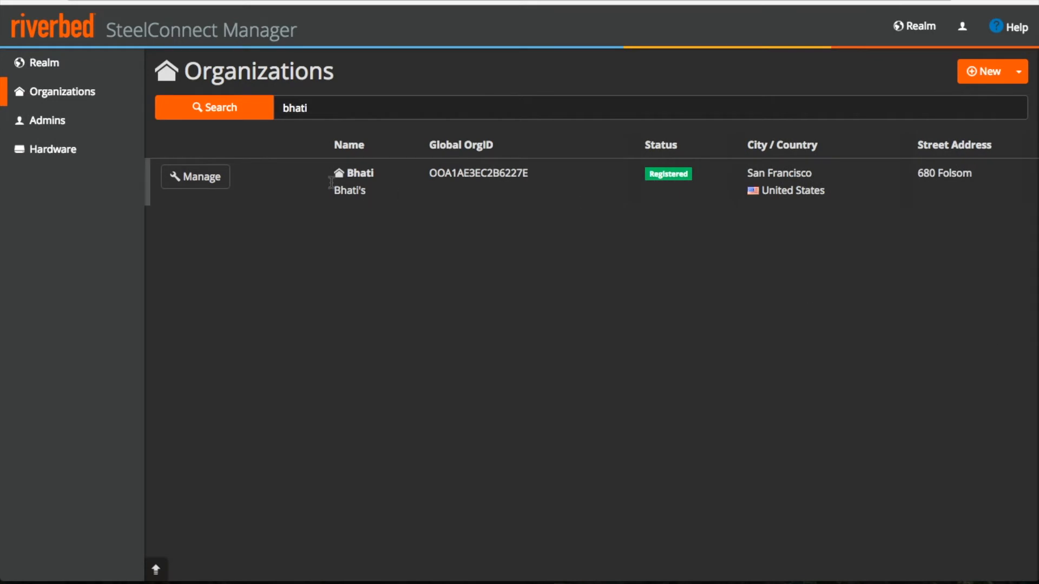
mouse_move(453, 169)
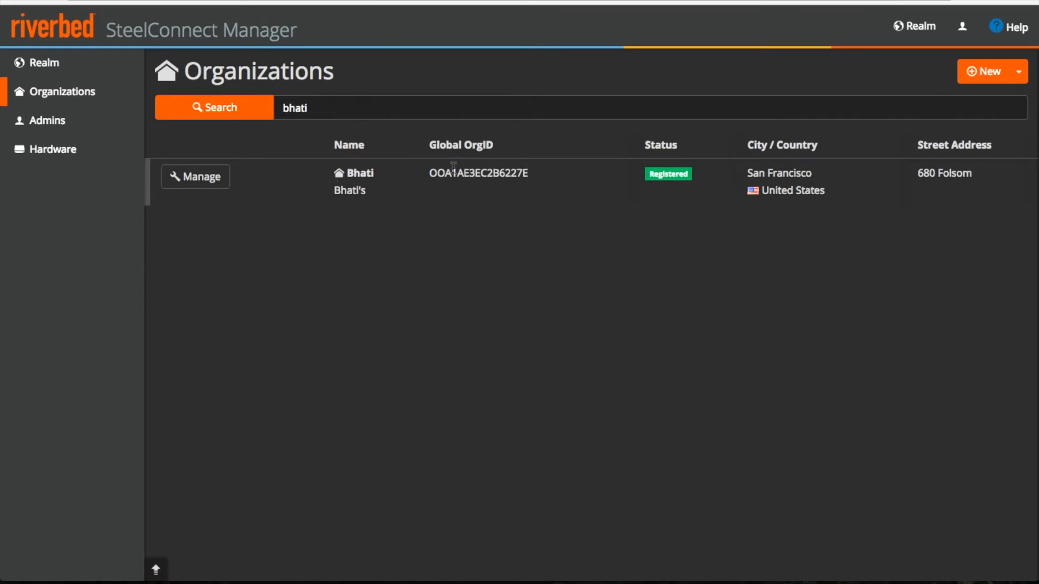
mouse_move(706, 181)
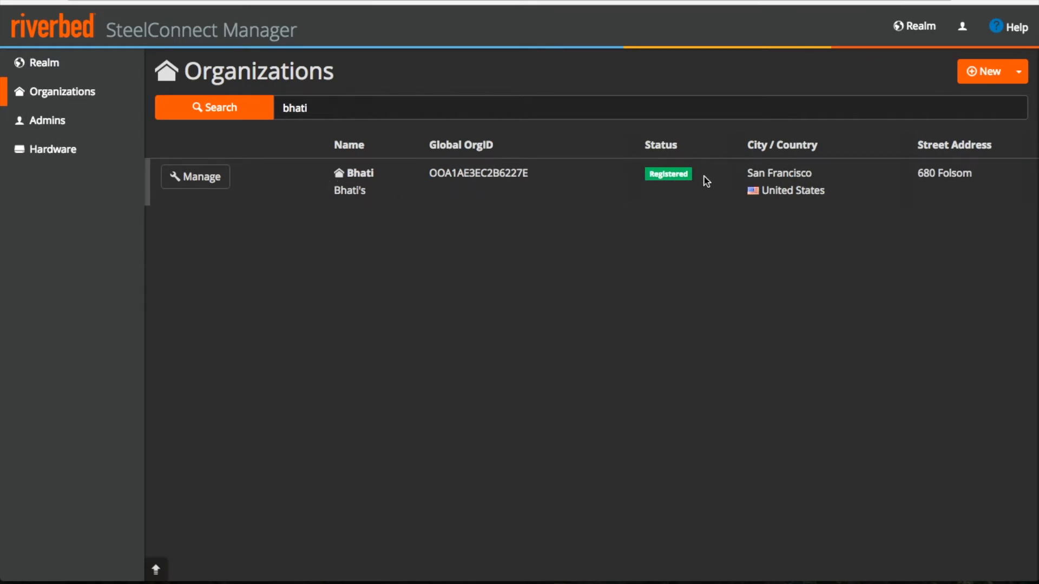
mouse_move(252, 225)
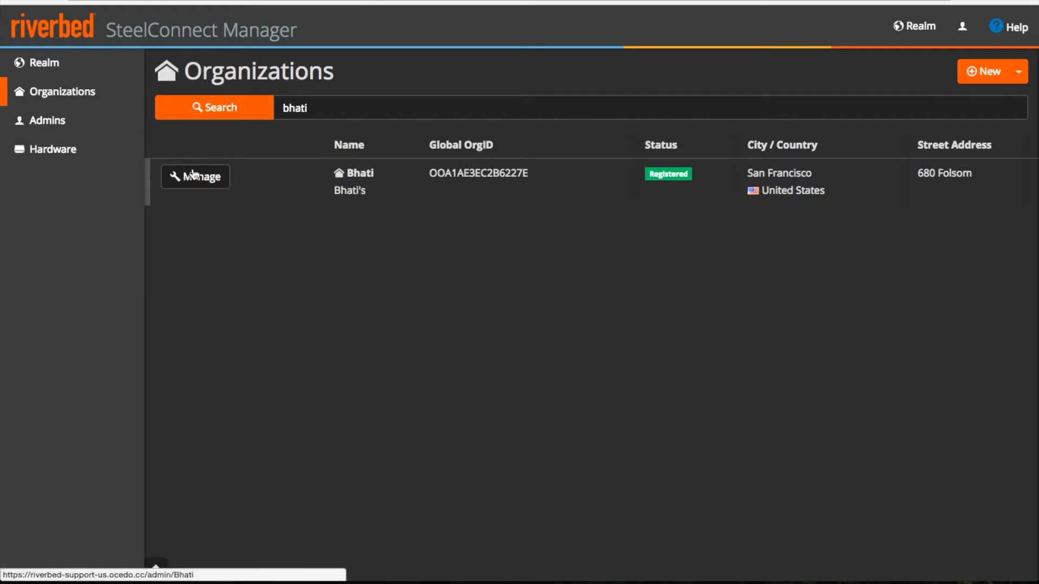
Step: Manage the Bhati organization and review its Name / Location fields, Global OrgID and timezone
left_click(195, 177)
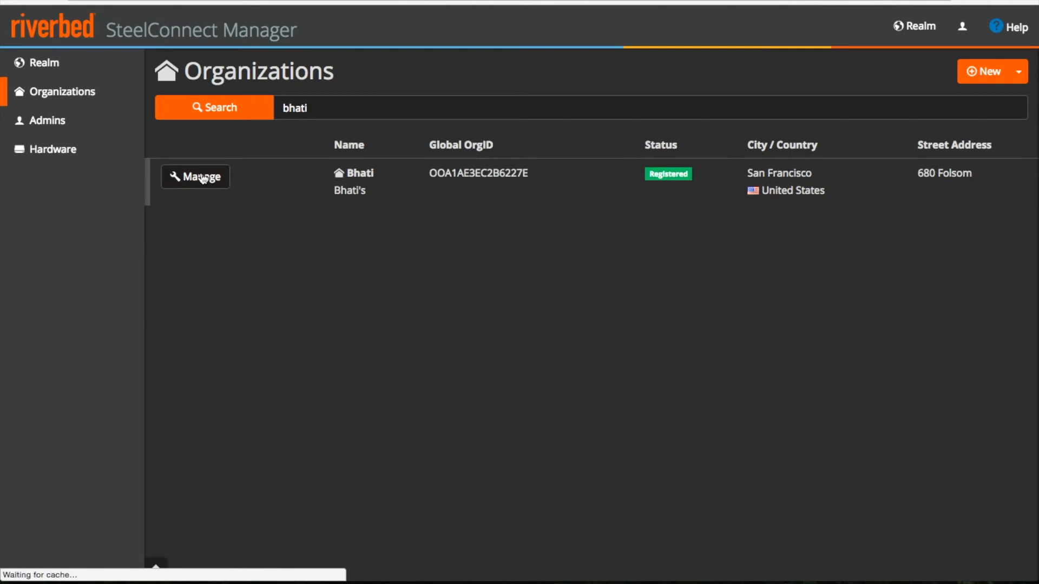
left_click(195, 177)
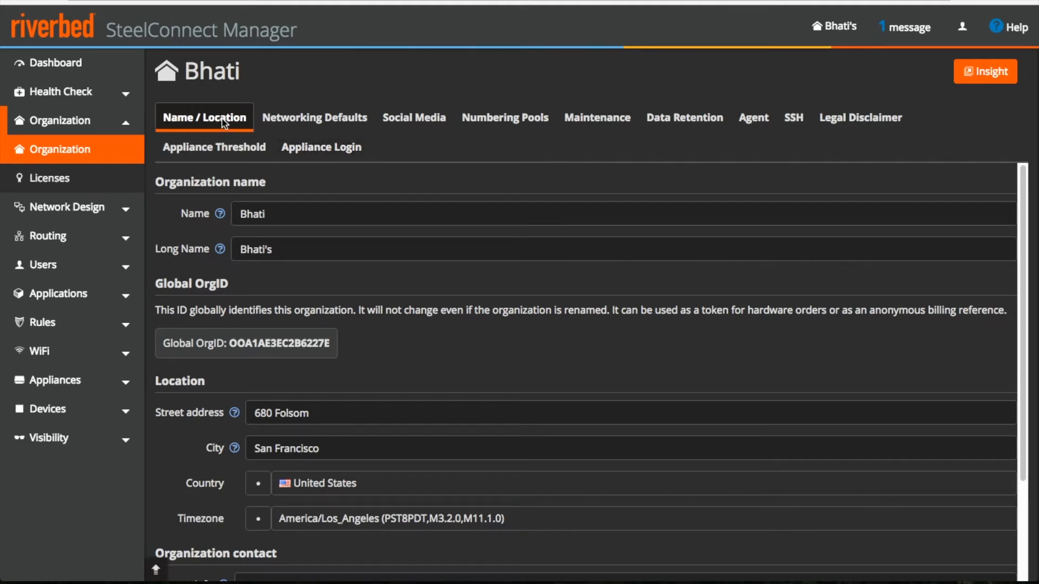
mouse_move(204, 254)
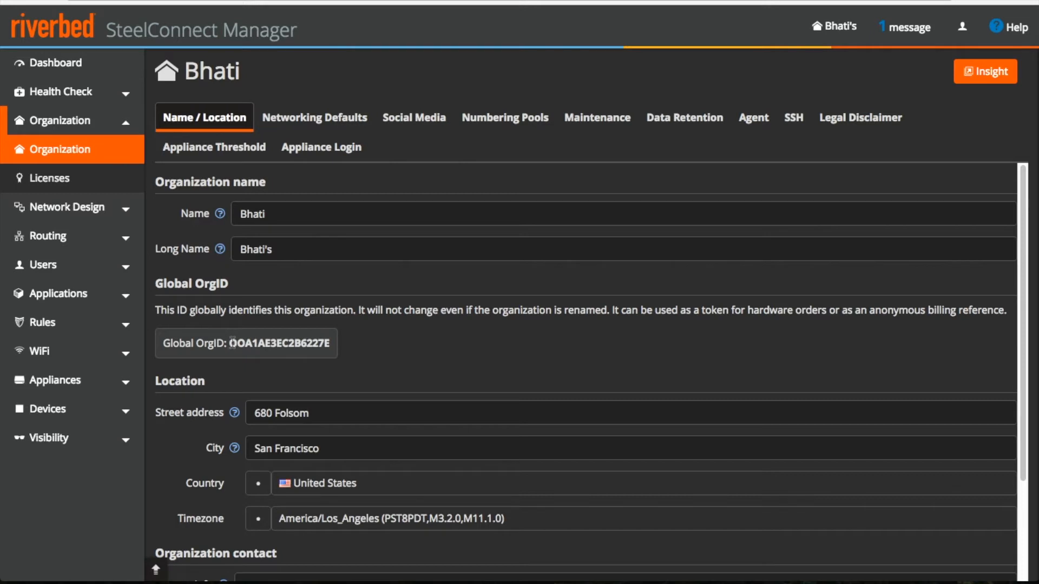
mouse_move(335, 347)
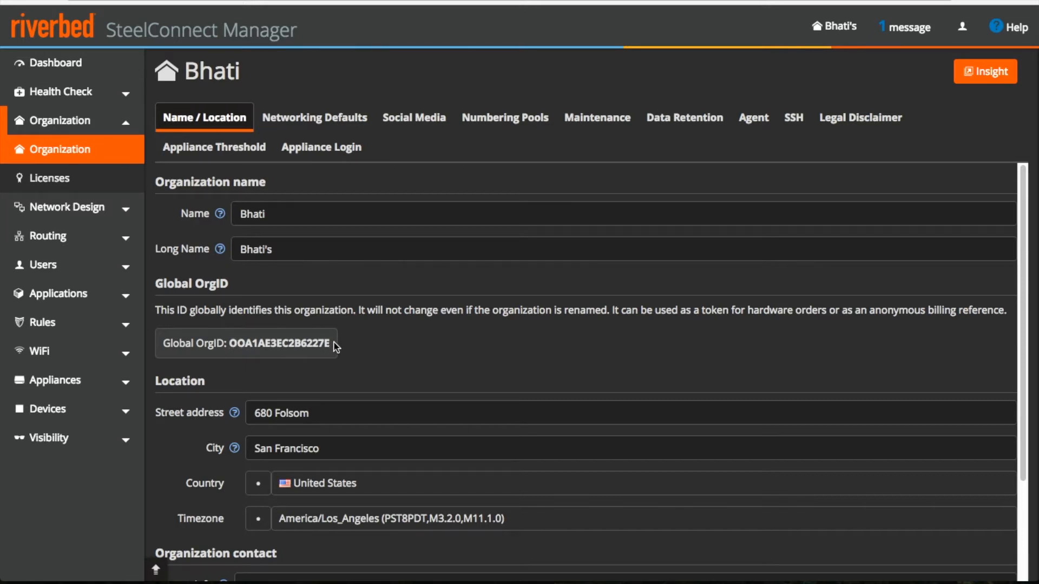
scroll("down", 3)
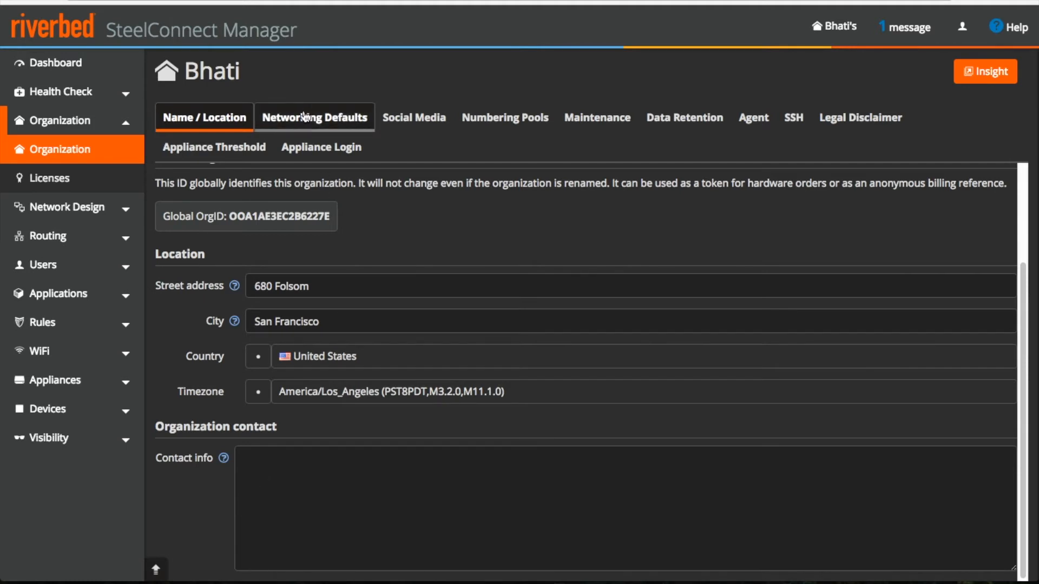
Step: Review Bhati's Networking Defaults including NTP servers, then bring up the Social Media settings
left_click(314, 117)
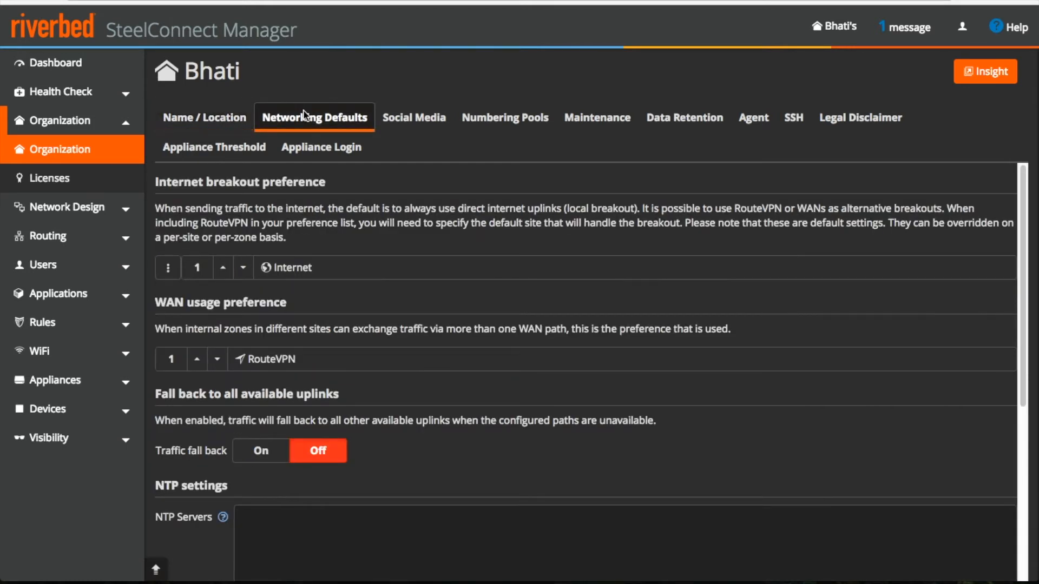
mouse_move(321, 200)
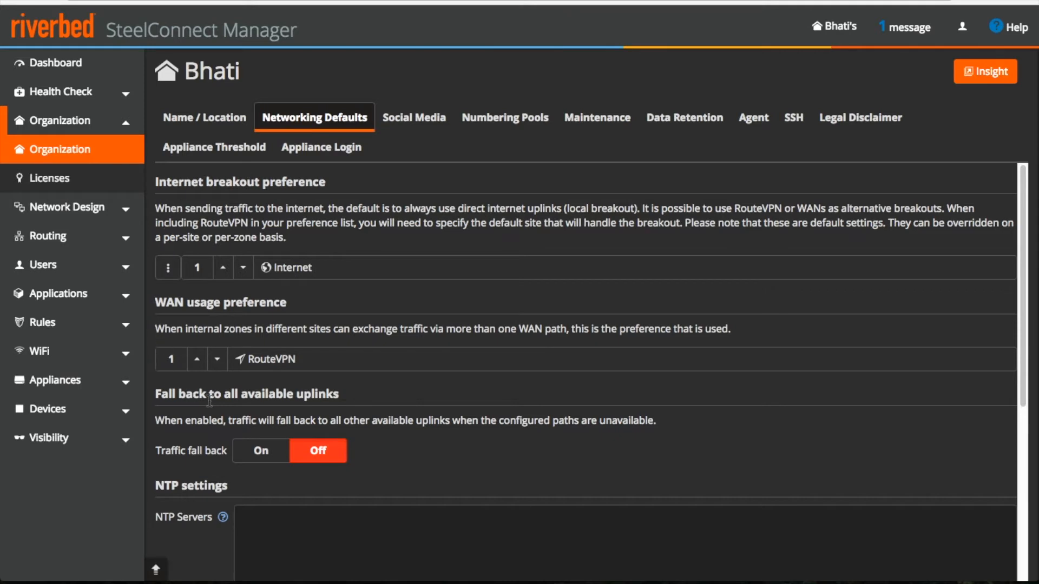
mouse_move(302, 365)
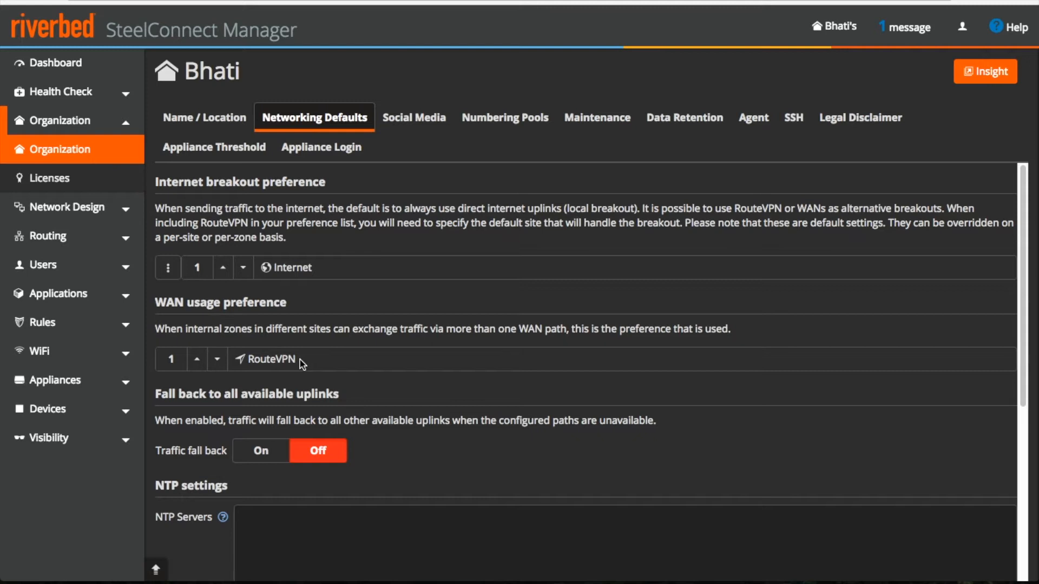
scroll("down", 3)
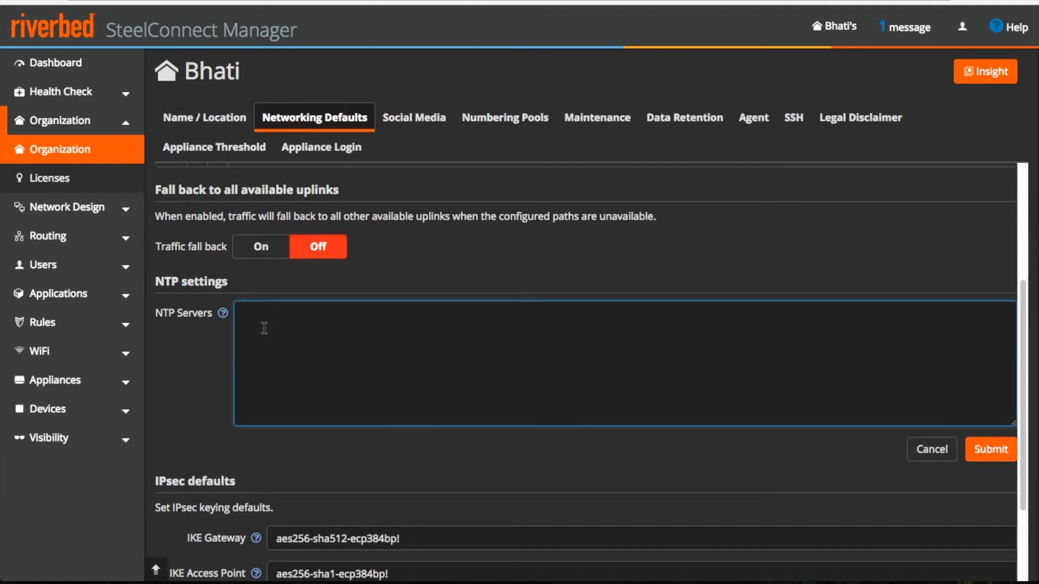
mouse_move(223, 314)
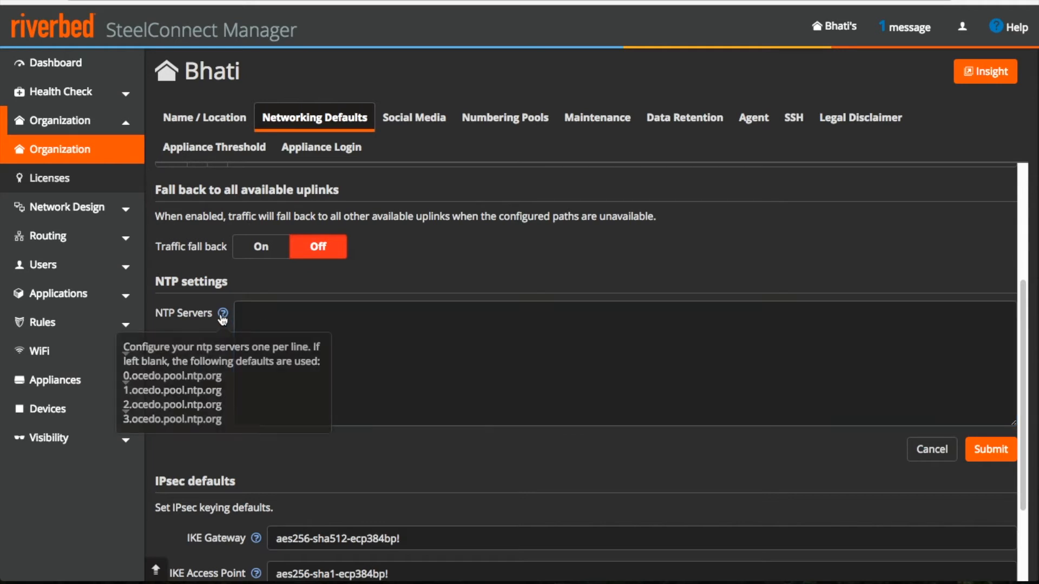
mouse_move(227, 429)
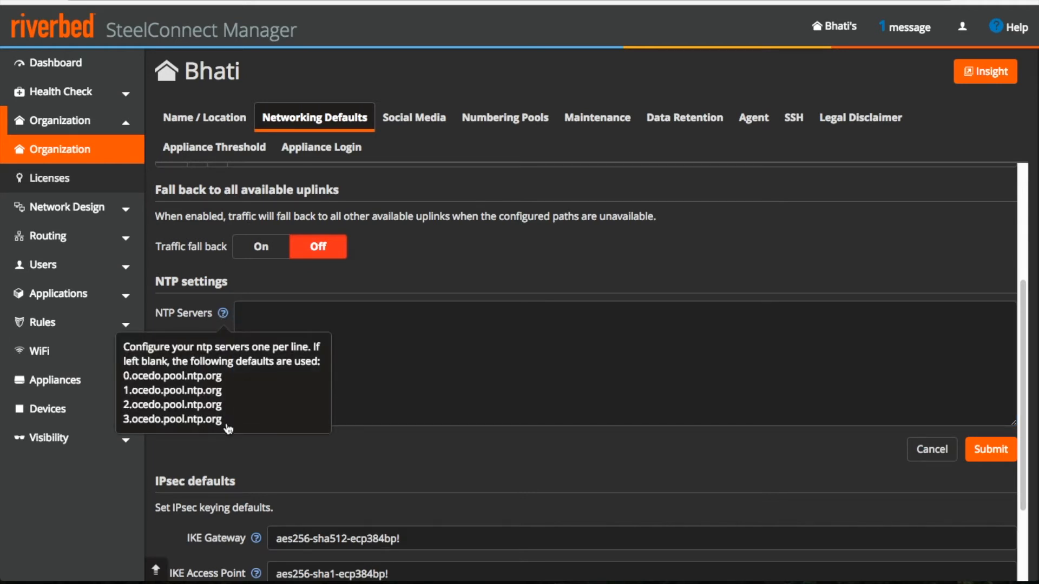
left_click(415, 117)
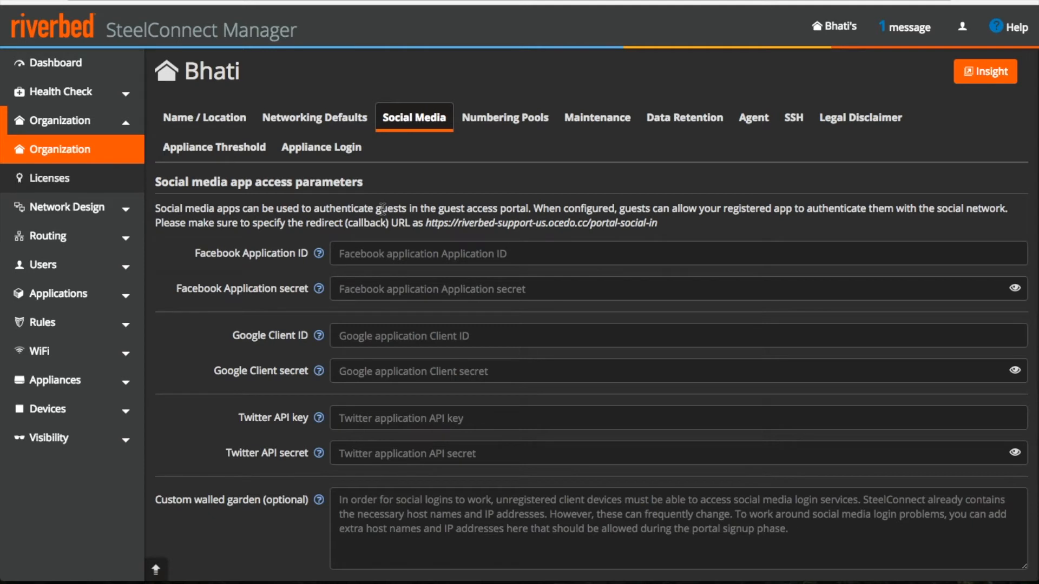
Step: Look over the zone Numbering Pools unchanged and move to the Maintenance settings
left_click(504, 117)
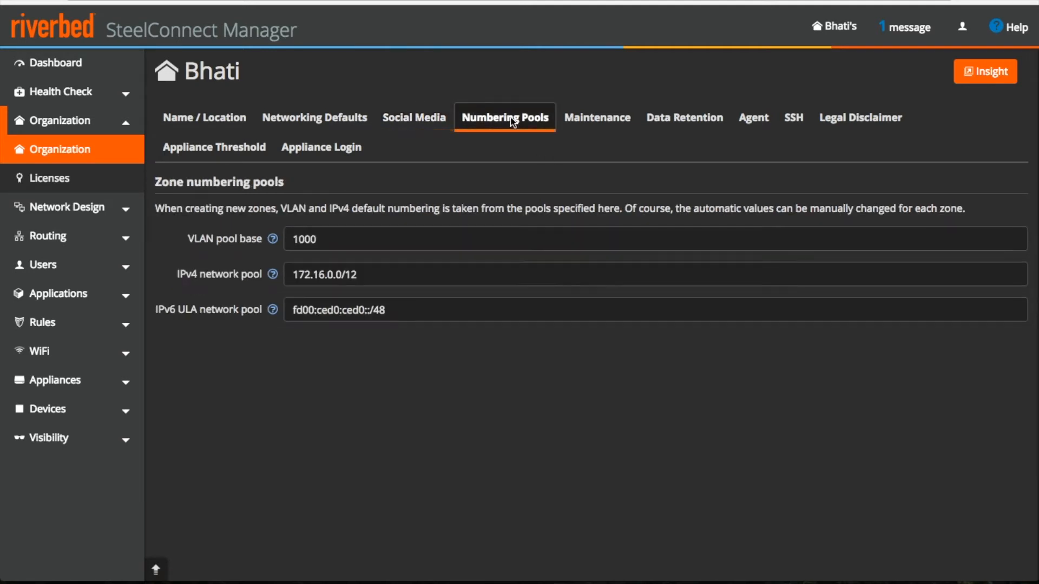
mouse_move(385, 273)
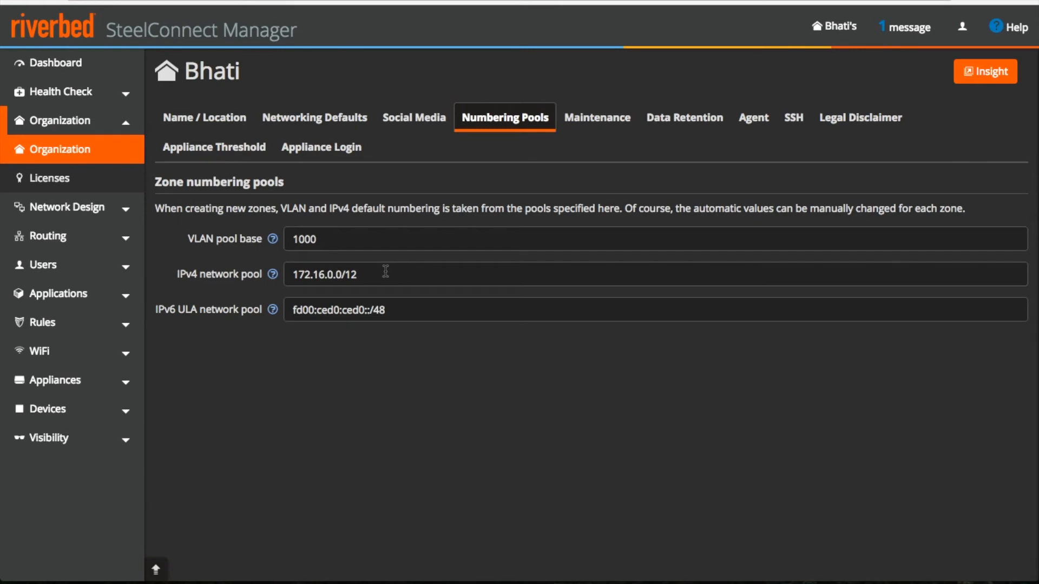
mouse_move(335, 243)
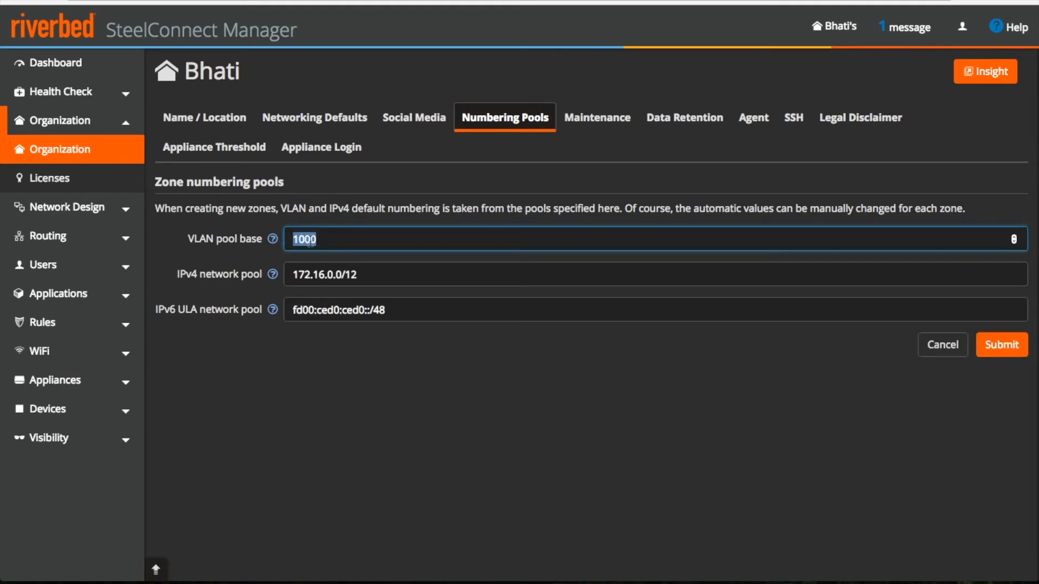
mouse_move(382, 382)
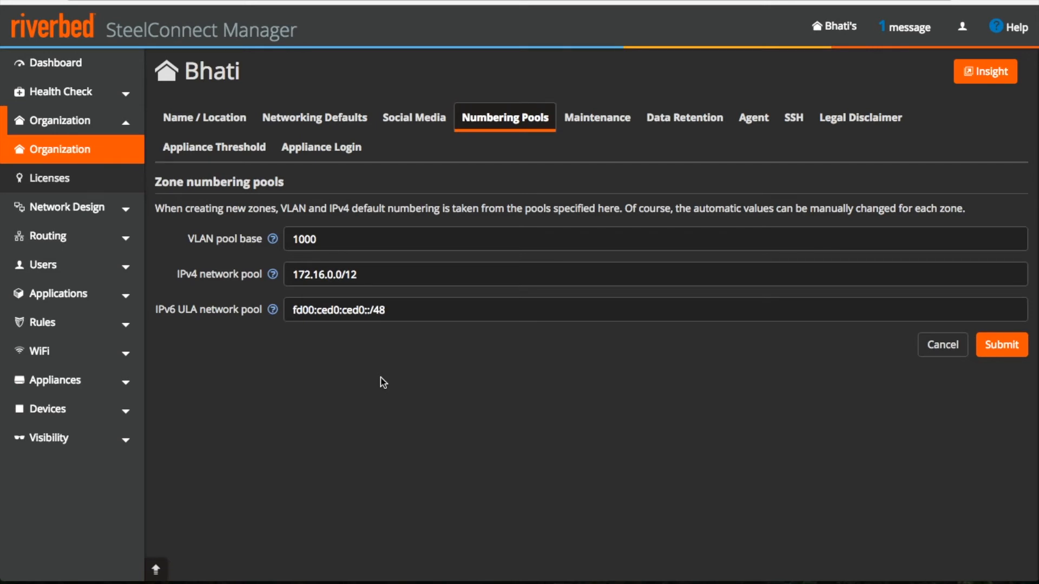
mouse_move(207, 303)
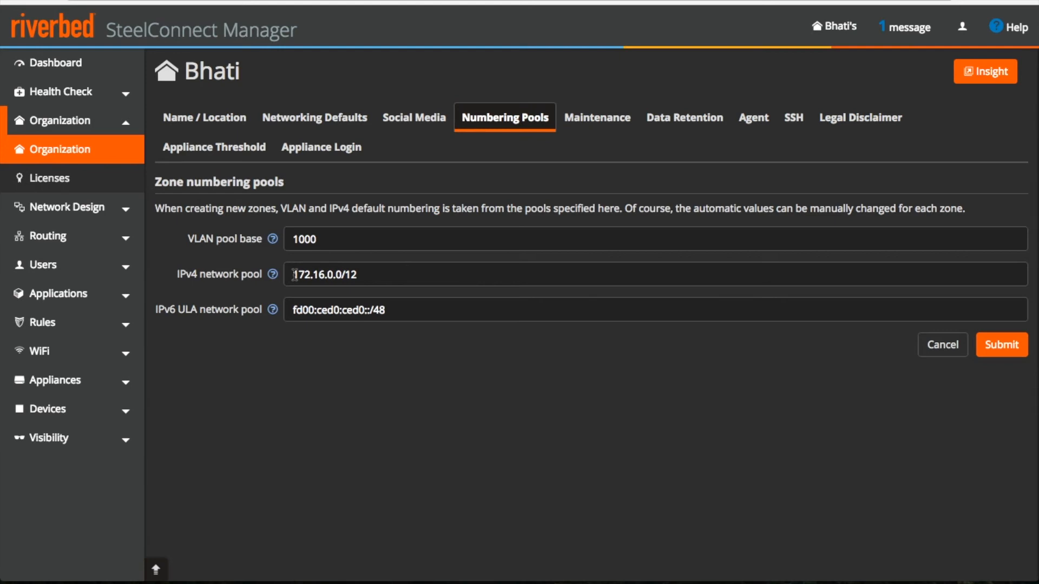
mouse_move(627, 167)
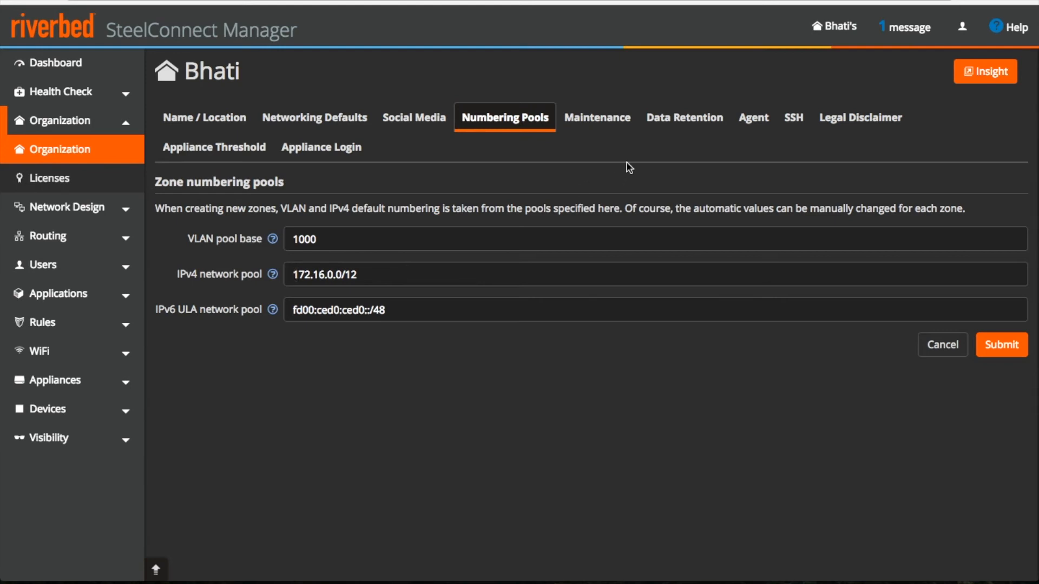
left_click(595, 117)
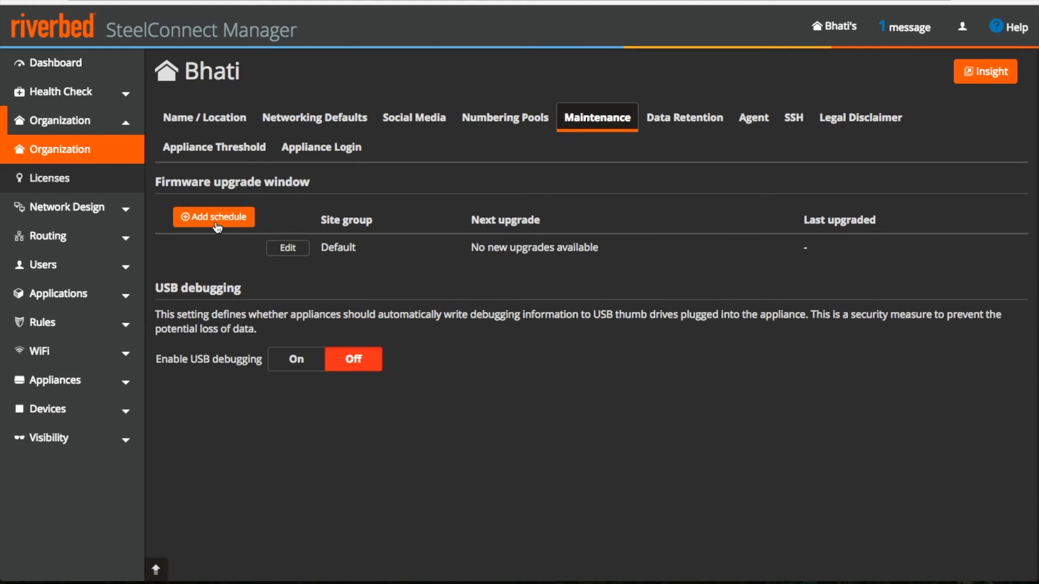
left_click(213, 217)
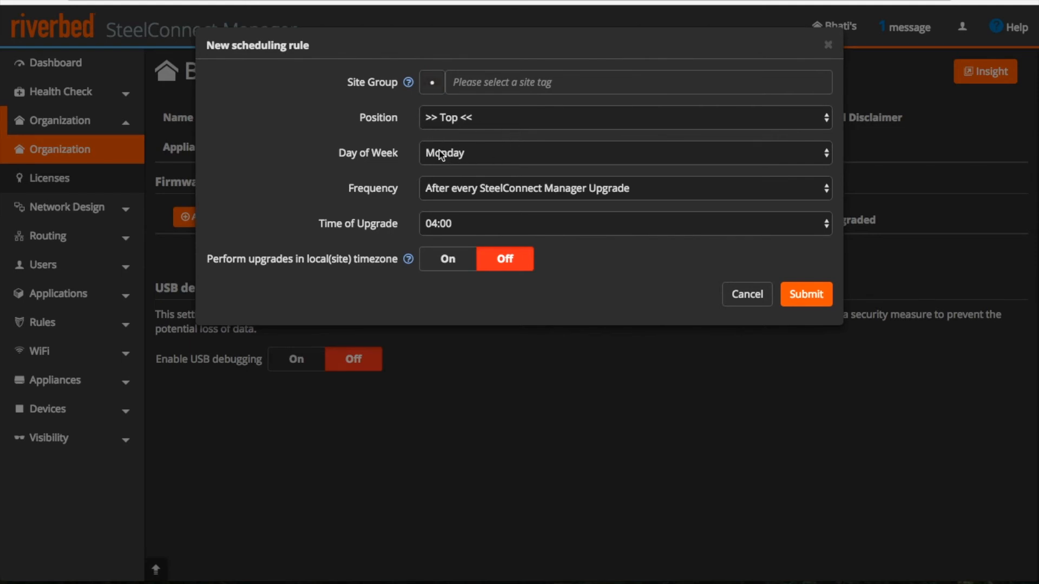
mouse_move(491, 265)
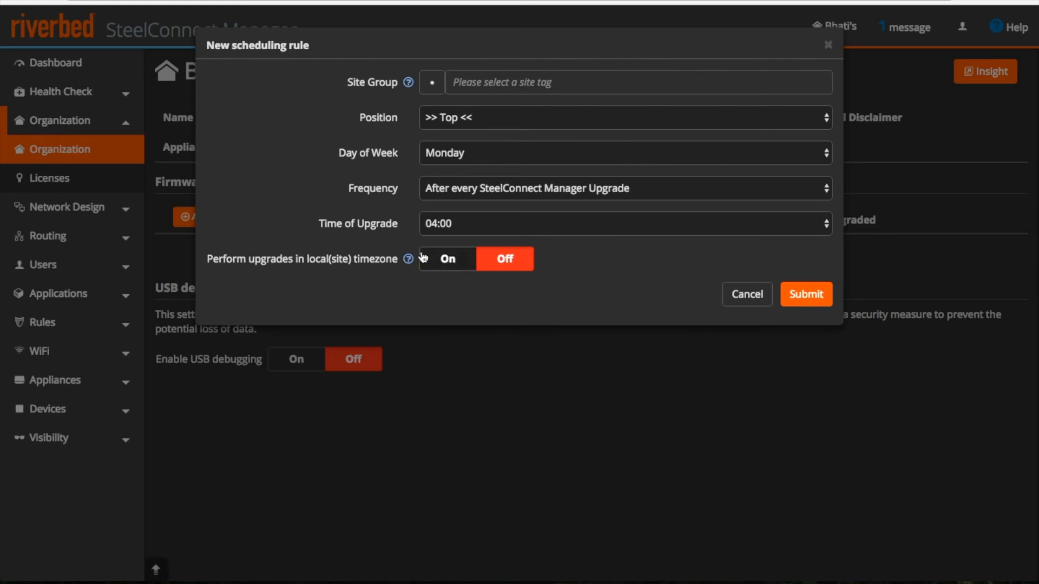
mouse_move(306, 269)
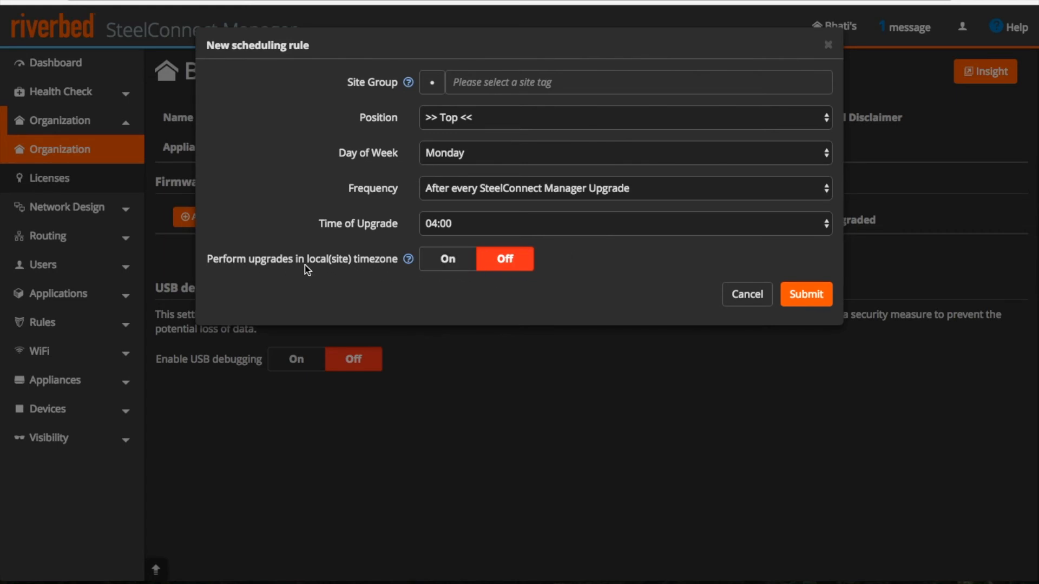
mouse_move(484, 283)
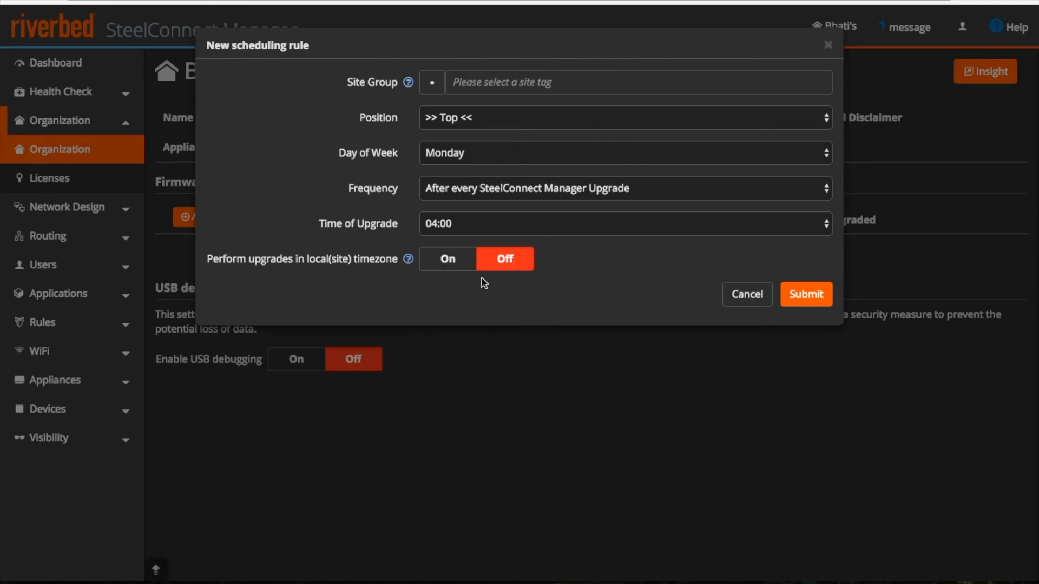
mouse_move(747, 294)
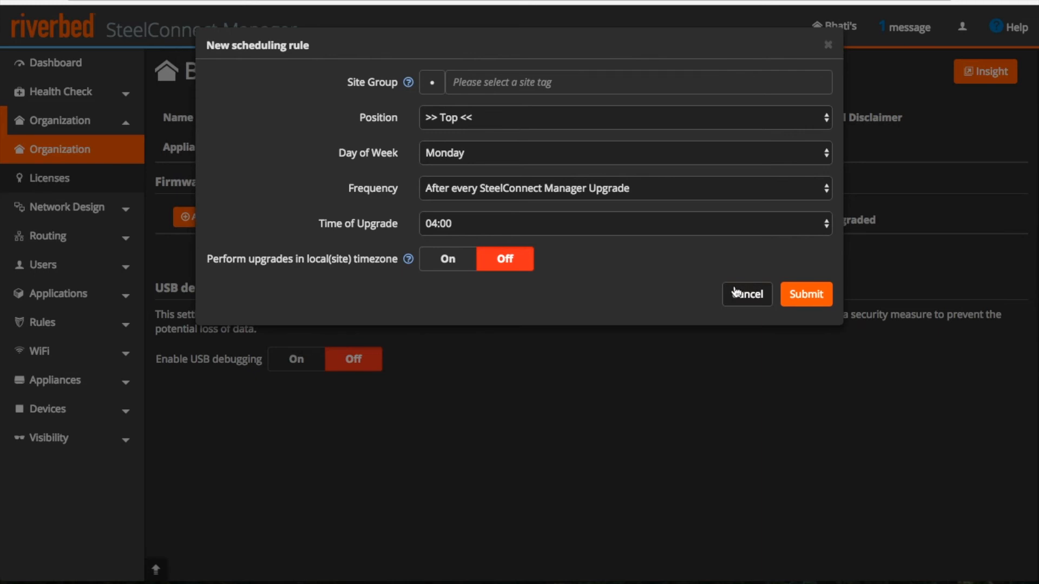
mouse_move(445, 199)
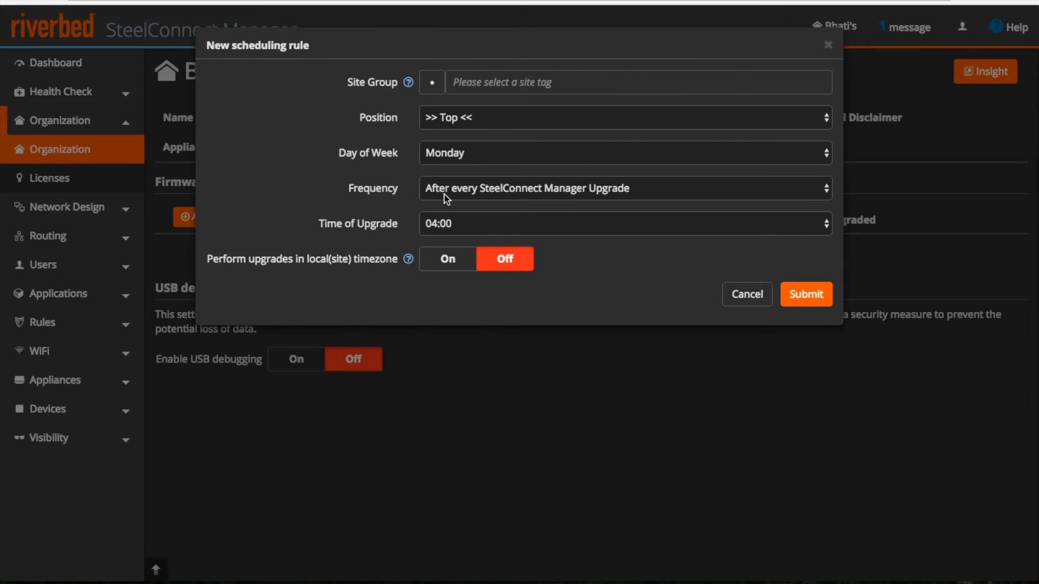
left_click(745, 293)
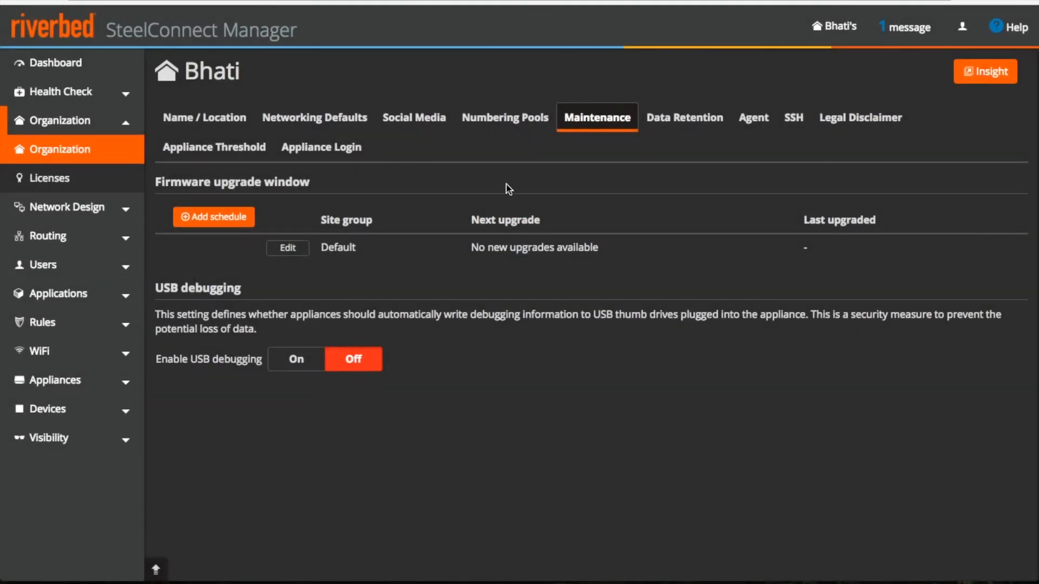
mouse_move(303, 381)
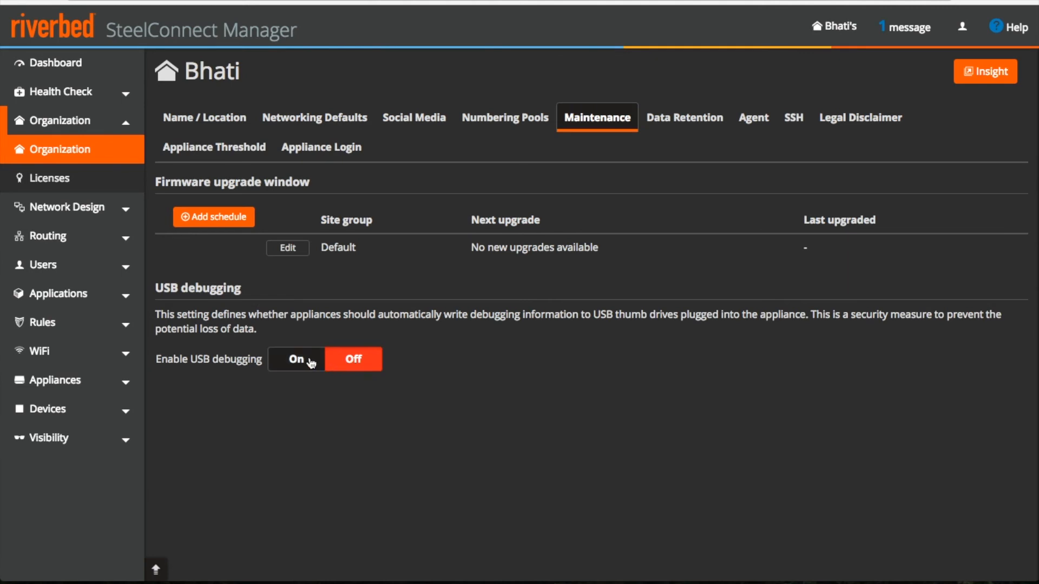
mouse_move(677, 140)
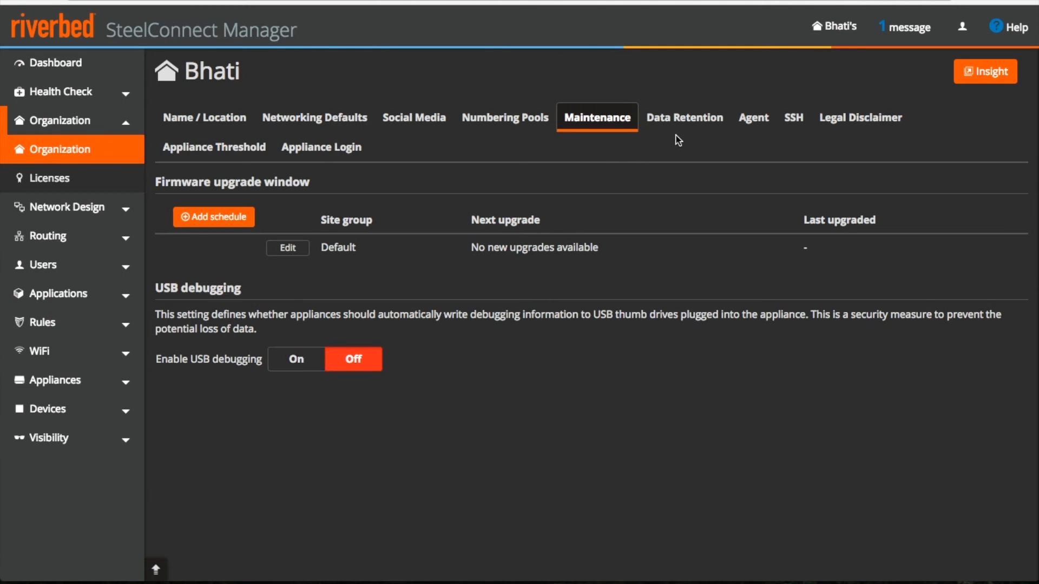
Step: Check the Data Retention periods and bring up the Agent (Preview) installer downloads
left_click(684, 117)
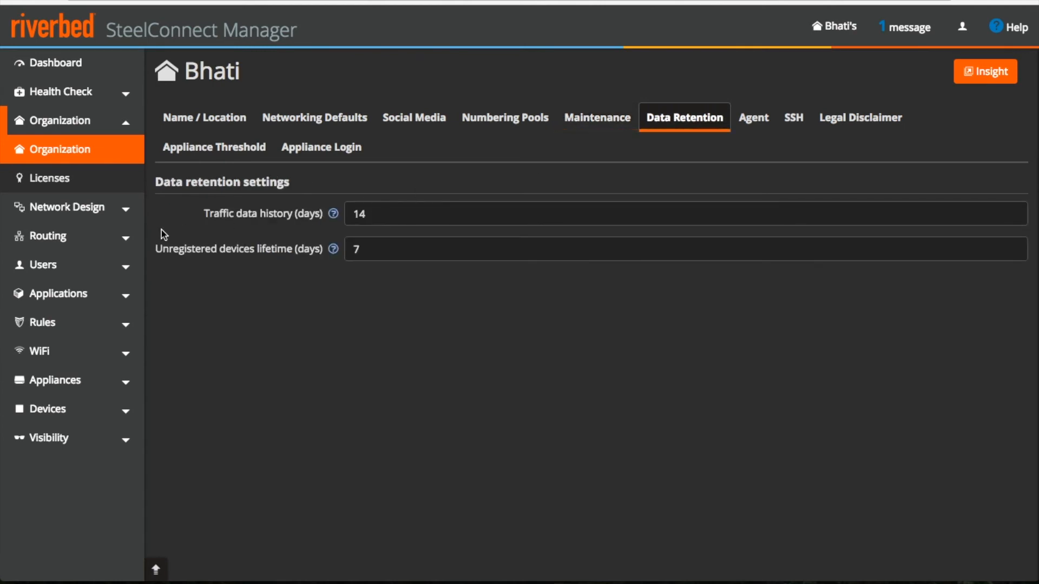
mouse_move(214, 223)
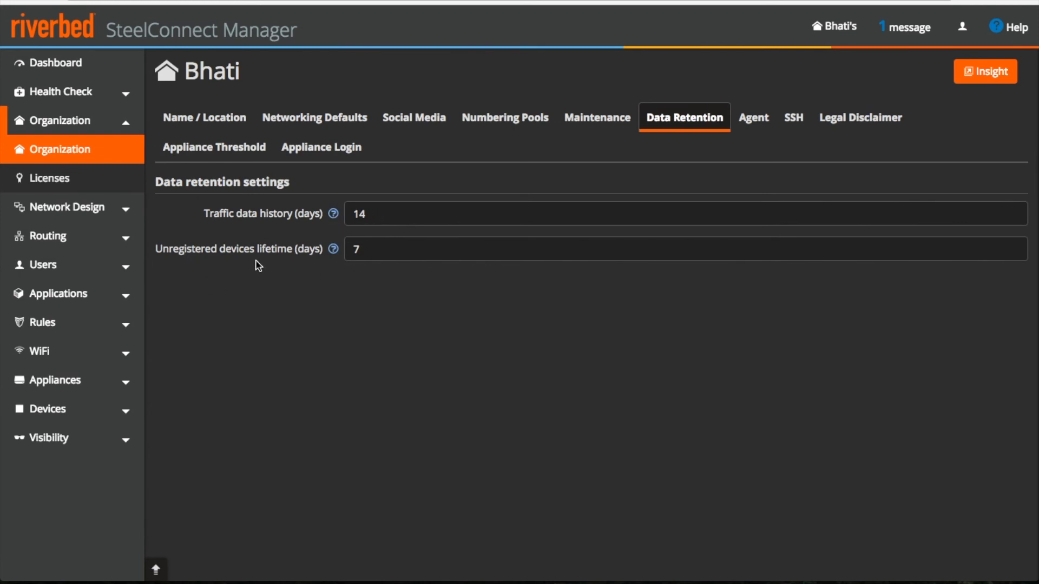
mouse_move(753, 117)
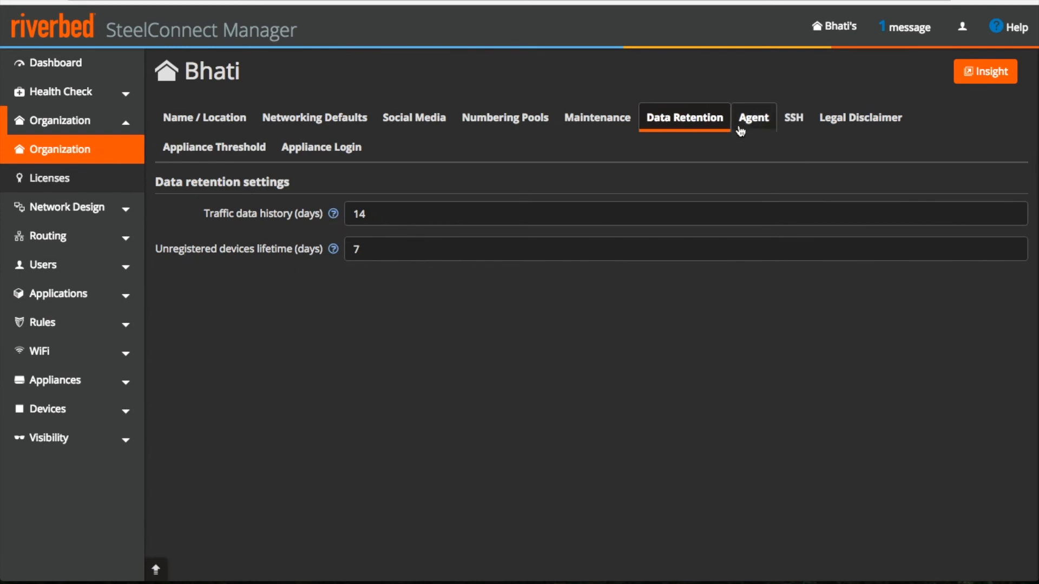
left_click(753, 117)
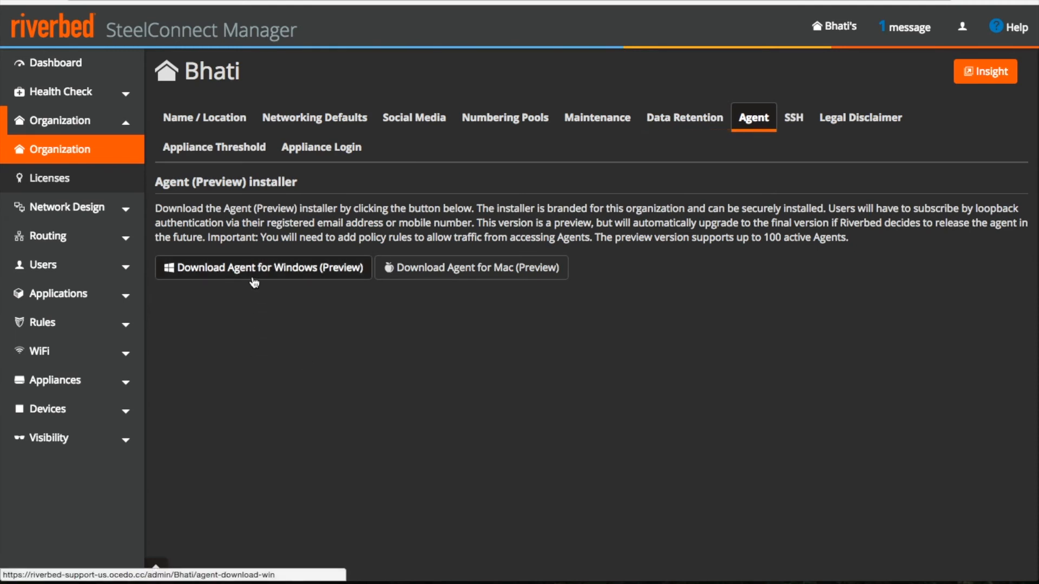
mouse_move(346, 303)
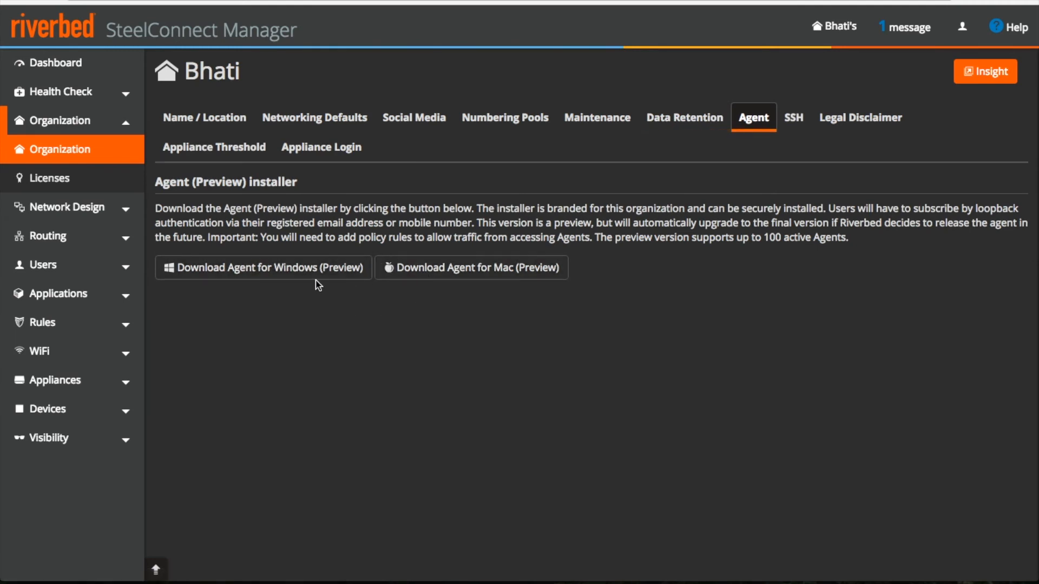
mouse_move(793, 117)
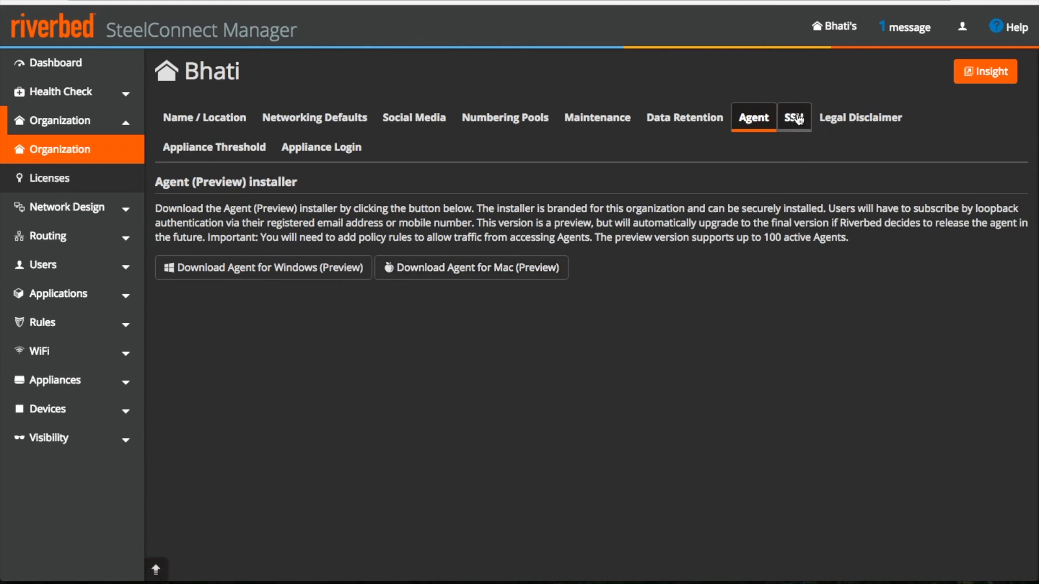
Step: Switch SSH access to appliances On, revealing the public SSH keys field, then show Legal Disclaimer
left_click(793, 117)
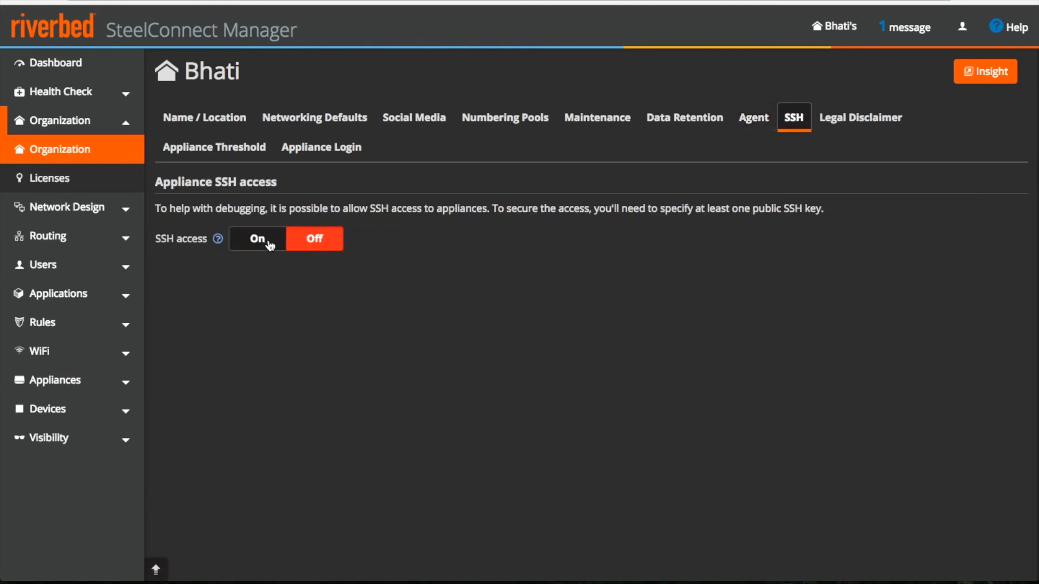
left_click(257, 238)
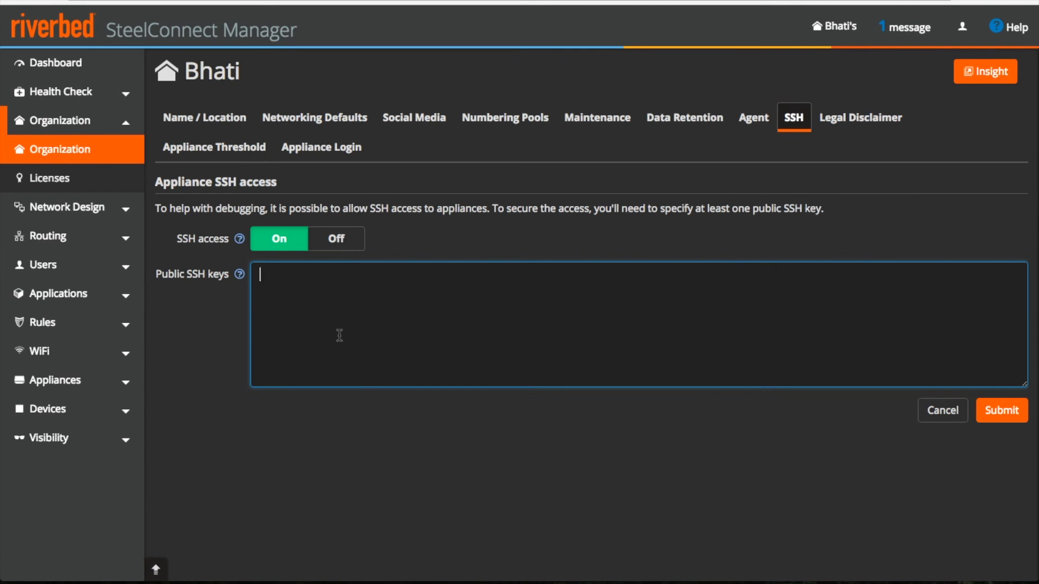
mouse_move(838, 59)
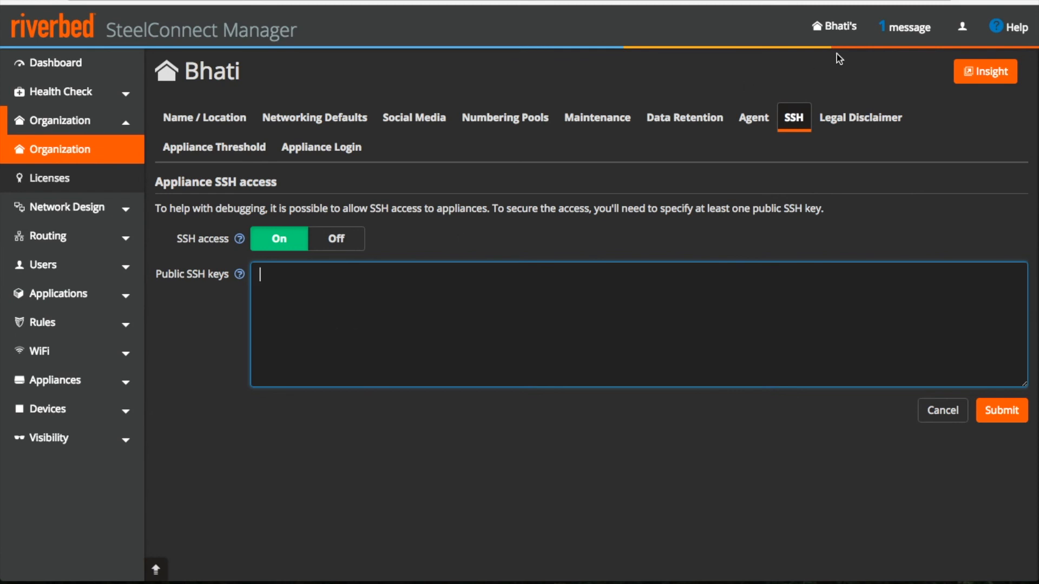
left_click(860, 117)
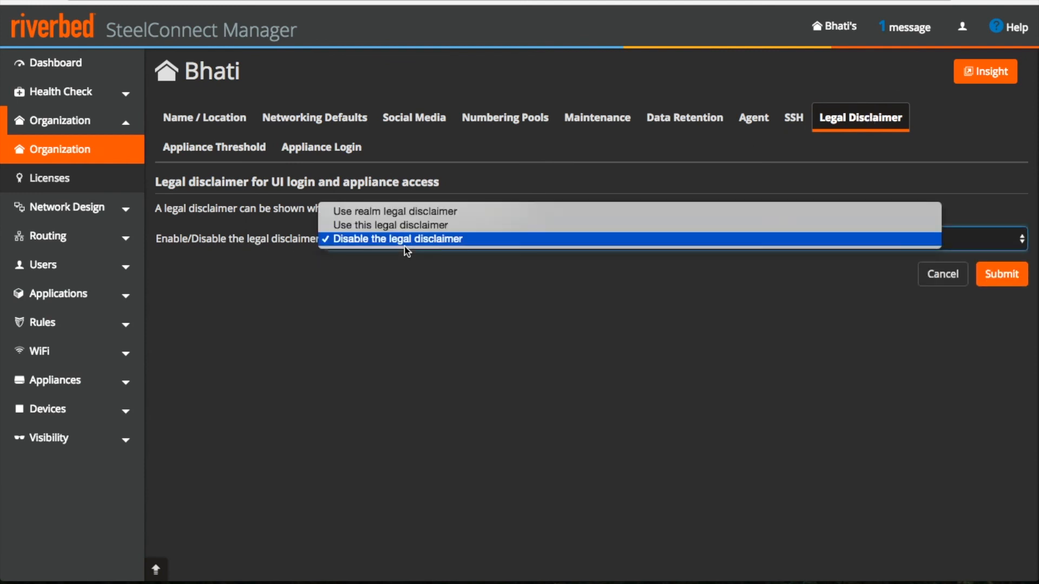
mouse_move(375, 240)
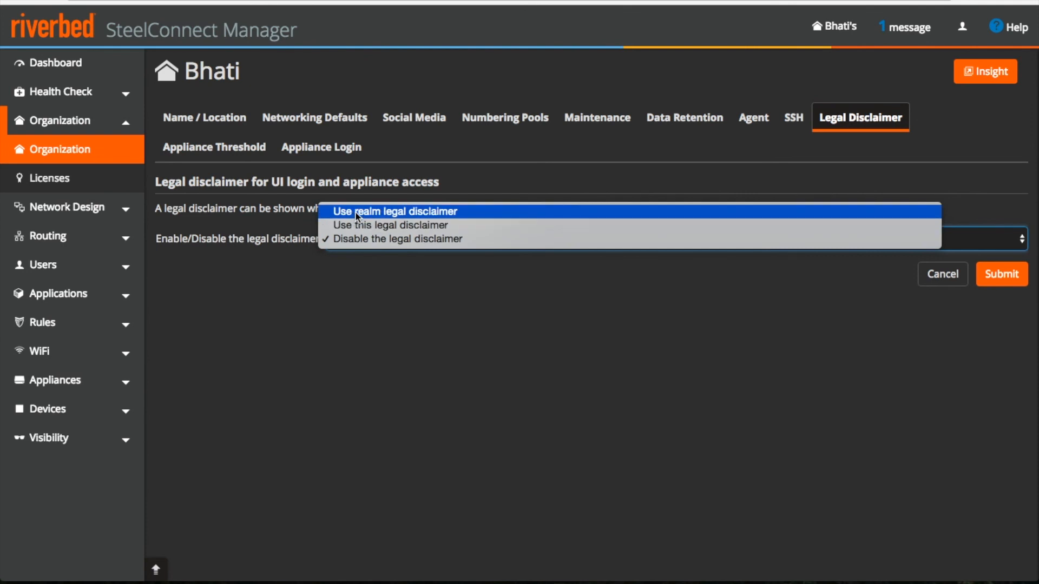
Step: Set the disclaimer to Use realm legal disclaimer, check Appliance Threshold, and reveal the appliance console login password
left_click(395, 211)
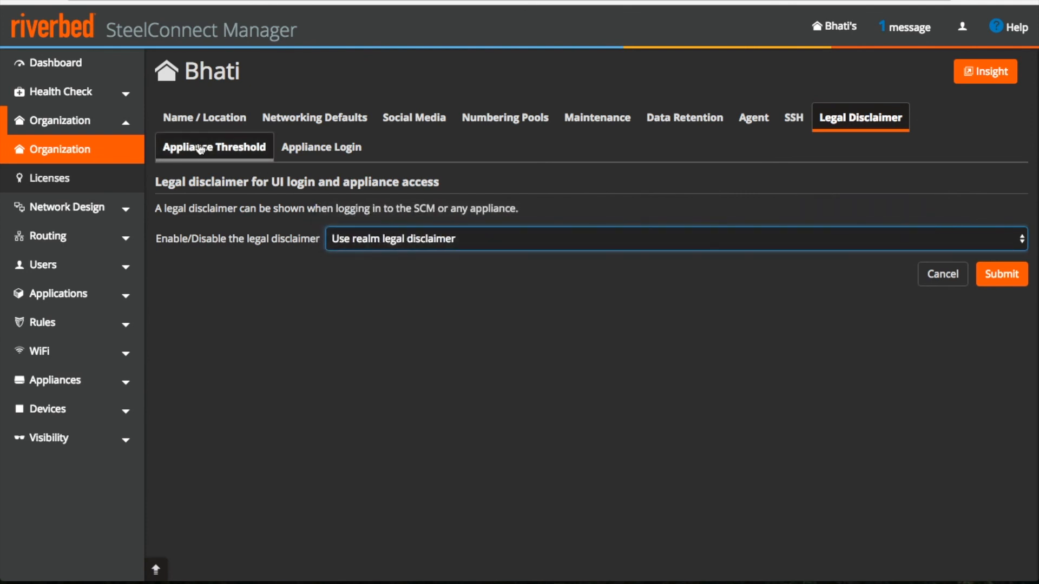
left_click(214, 146)
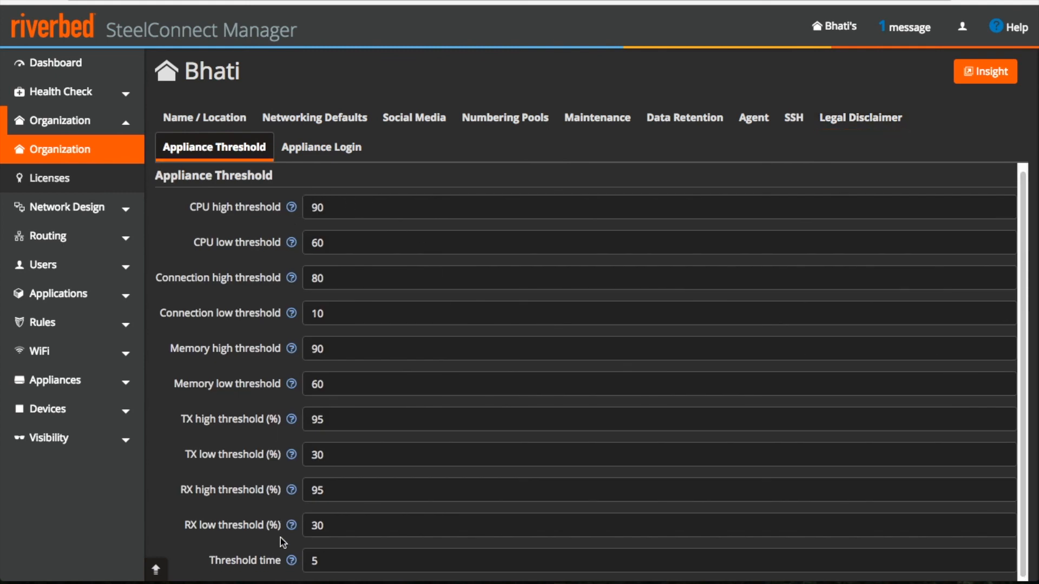
mouse_move(299, 533)
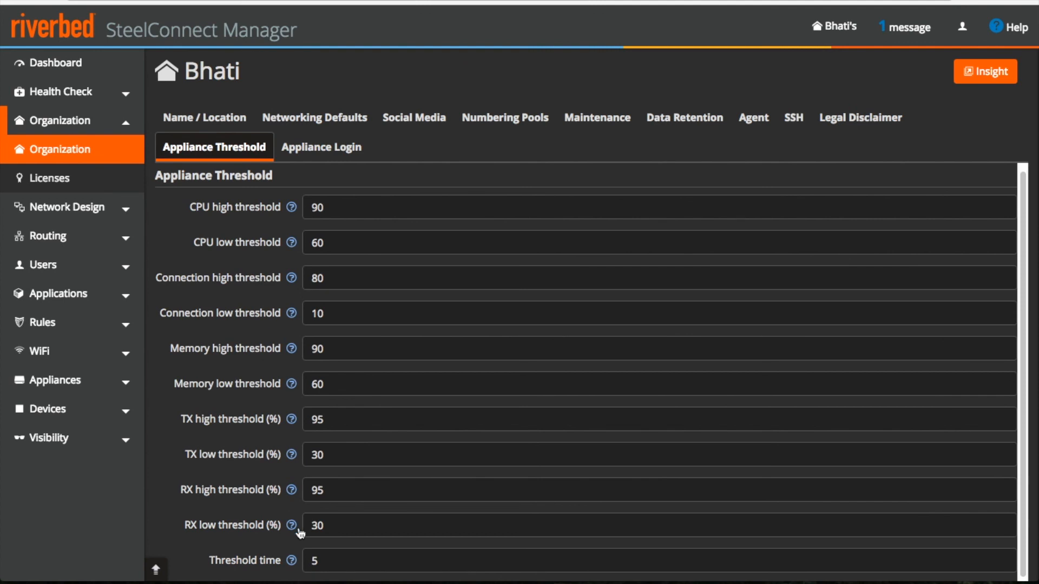
left_click(322, 146)
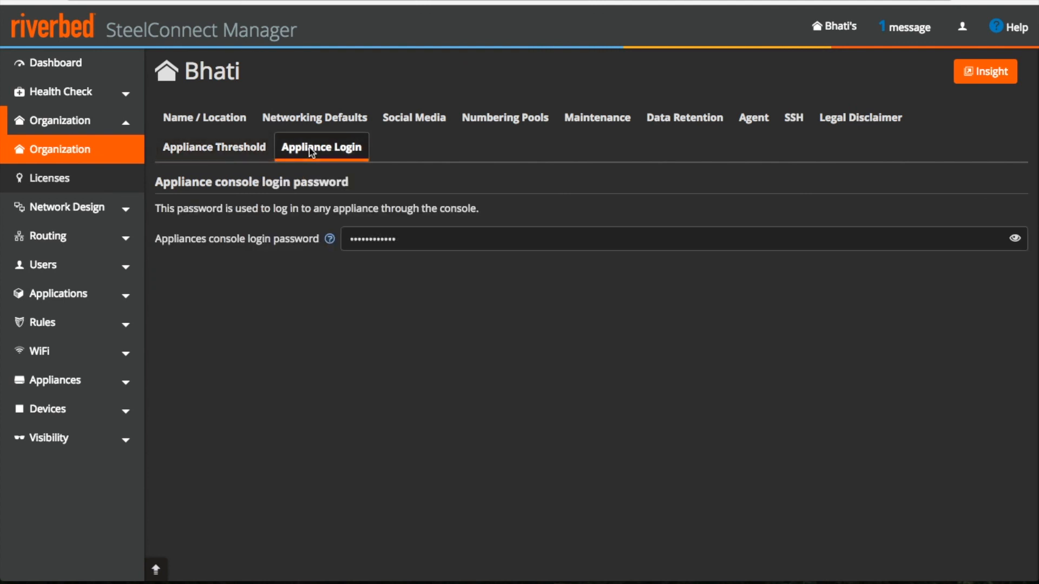
left_click(1014, 238)
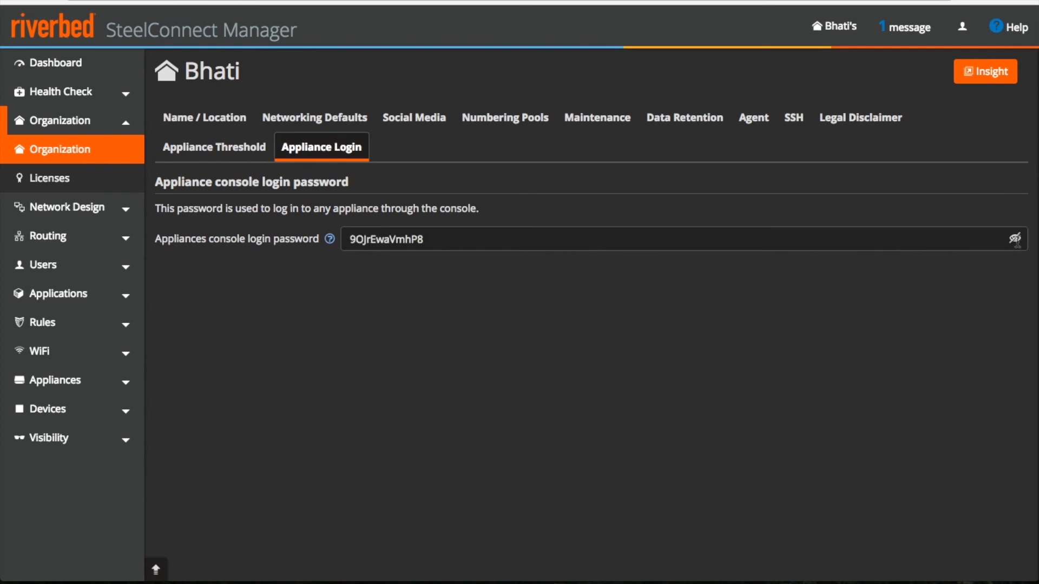